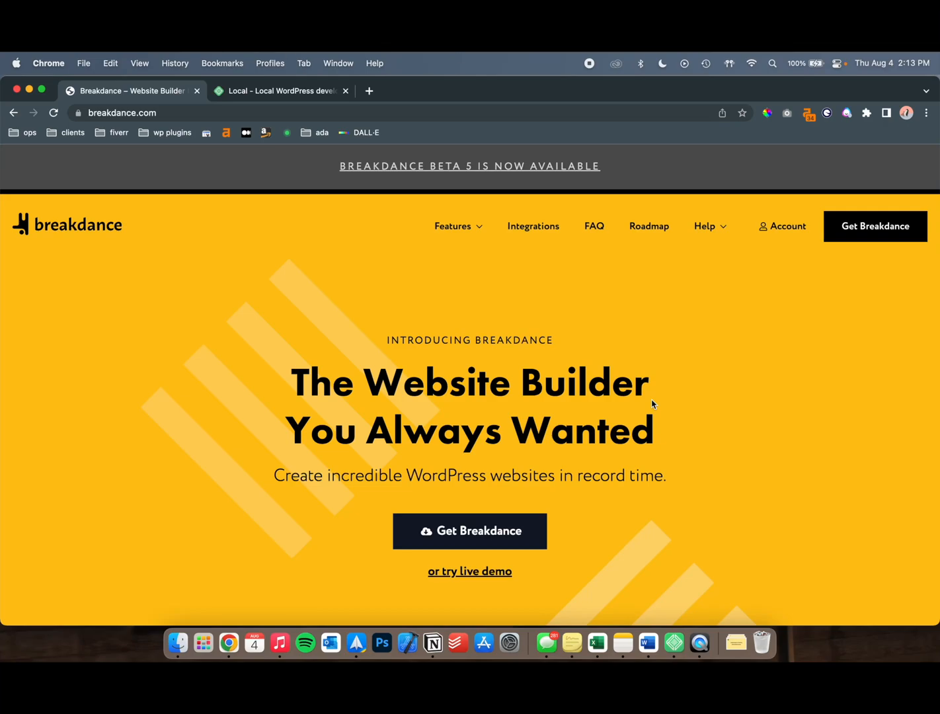
mouse_move(382, 199)
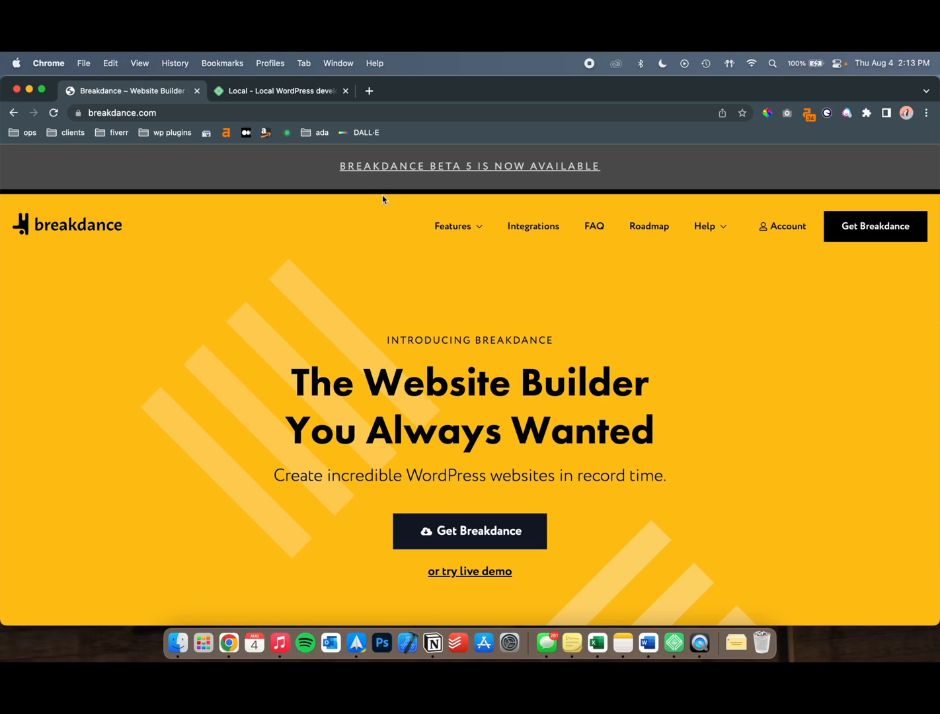
- Browse the Local WordPress tool's homepage in its Chrome tab
left_click(281, 90)
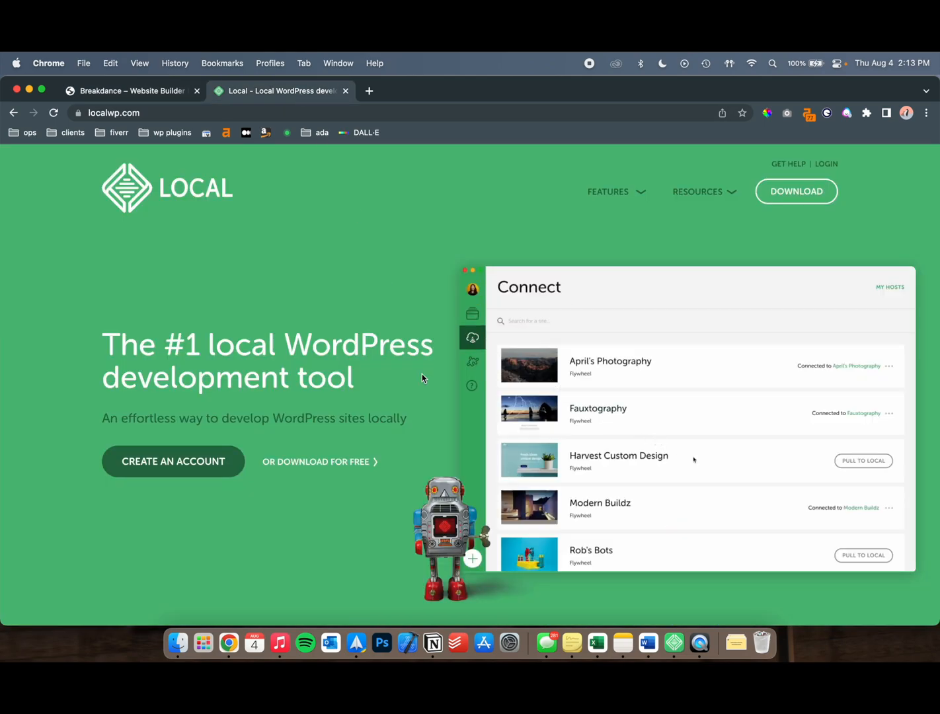
scroll("down", 3)
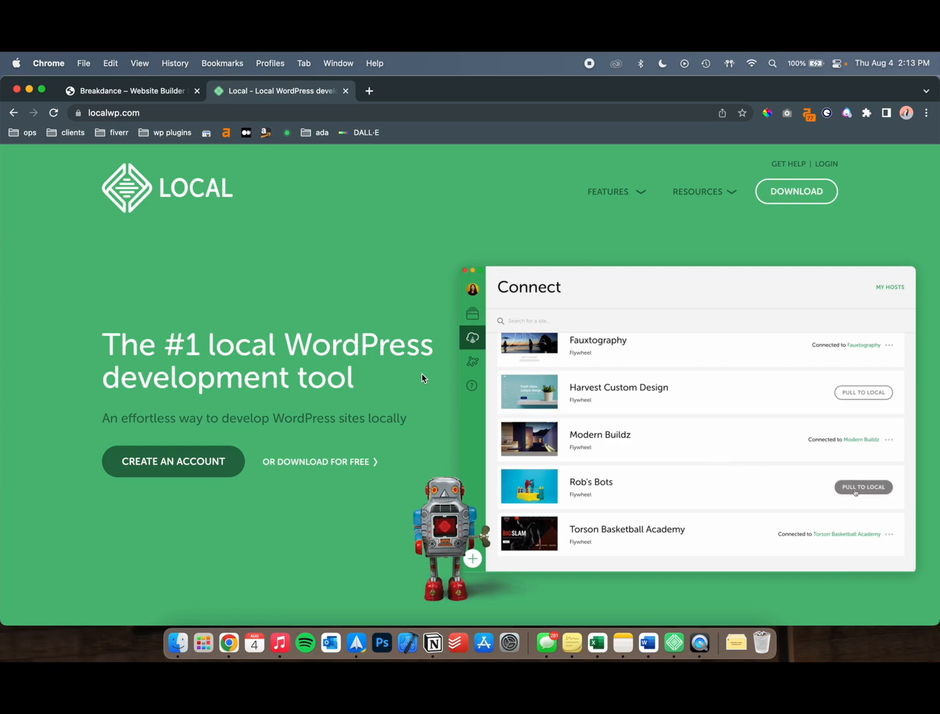
left_click(863, 487)
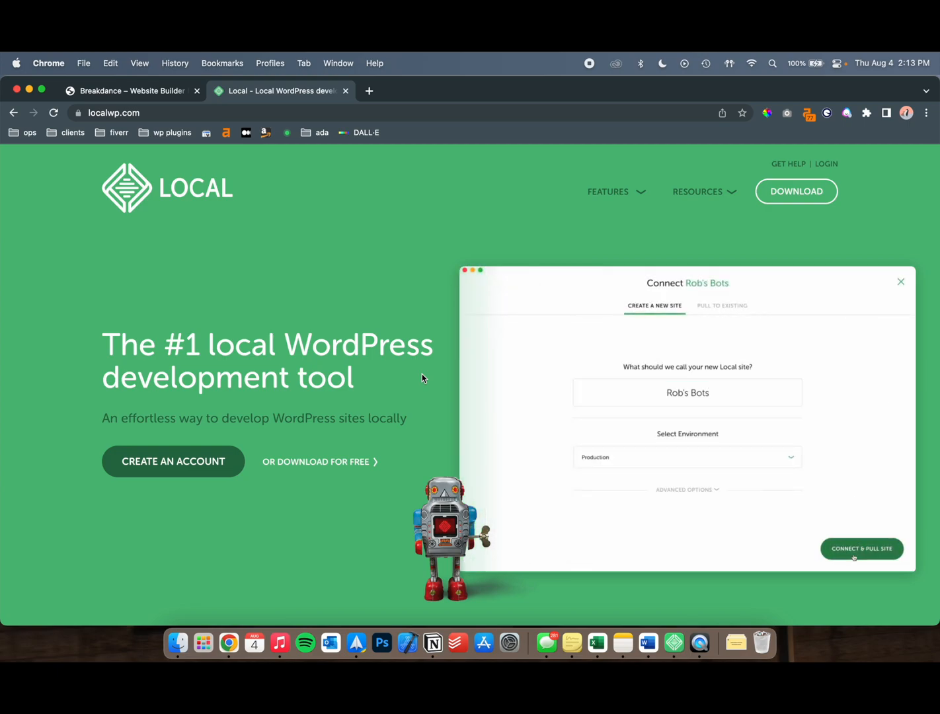
left_click(860, 548)
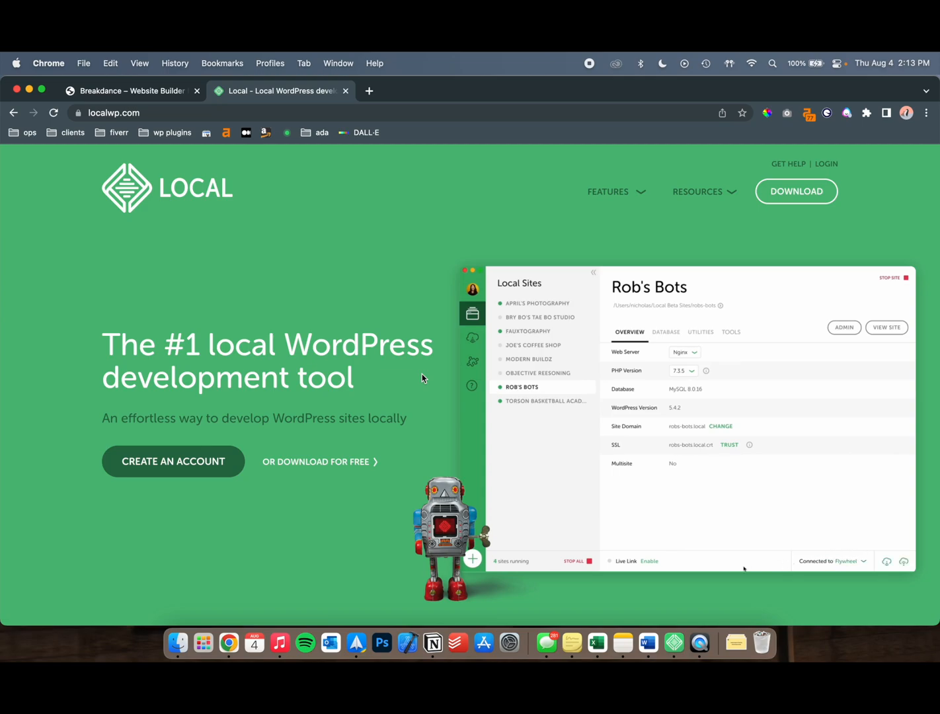
left_click(649, 561)
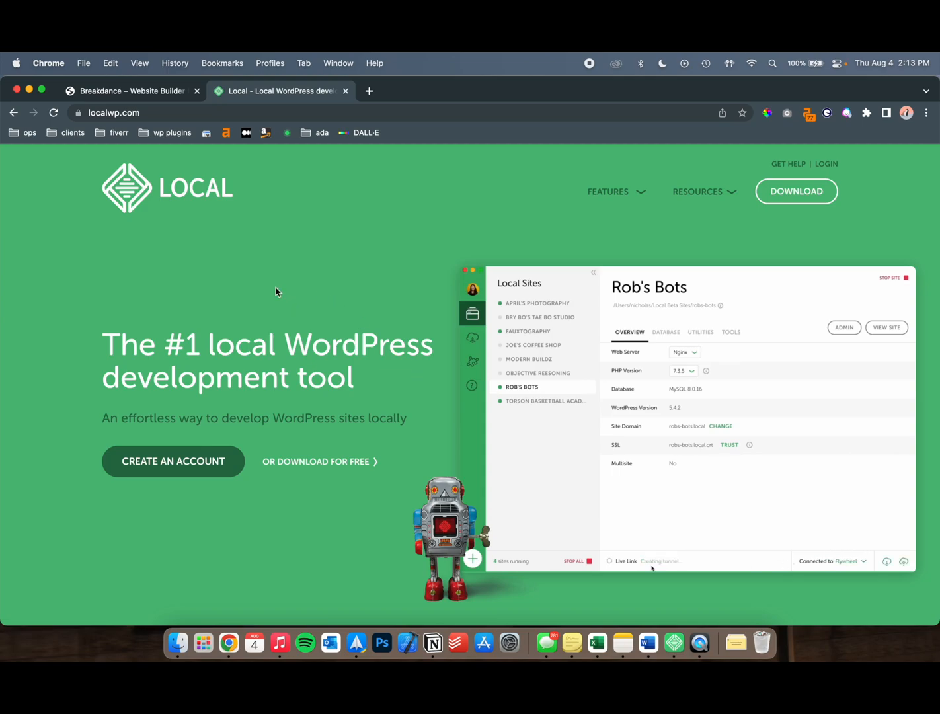
- Glance at the Breakdance tab and return to the localwp.com page
left_click(126, 90)
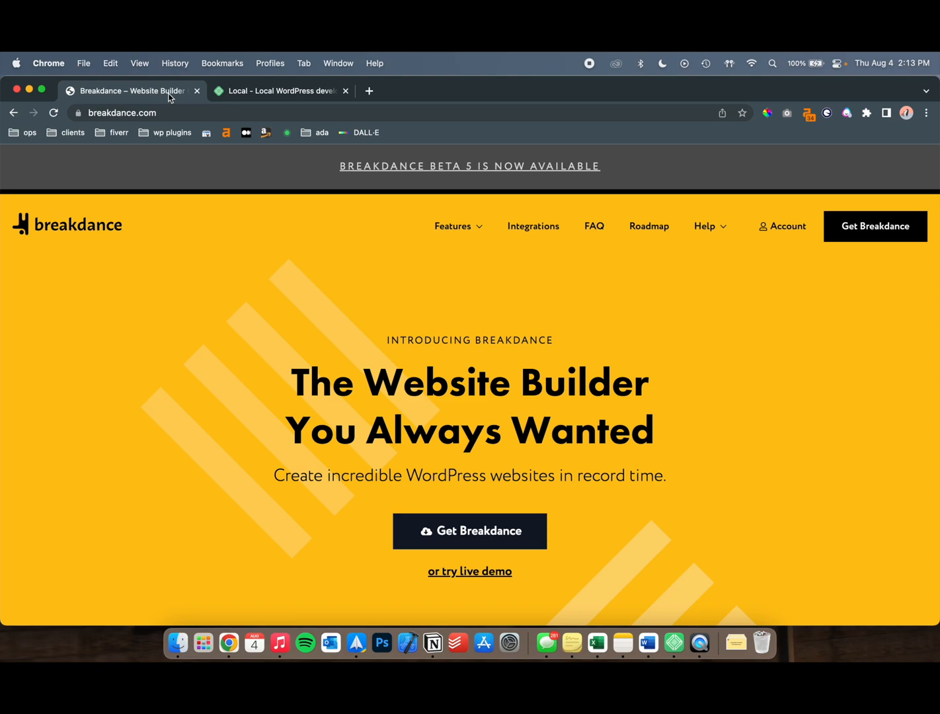
left_click(280, 91)
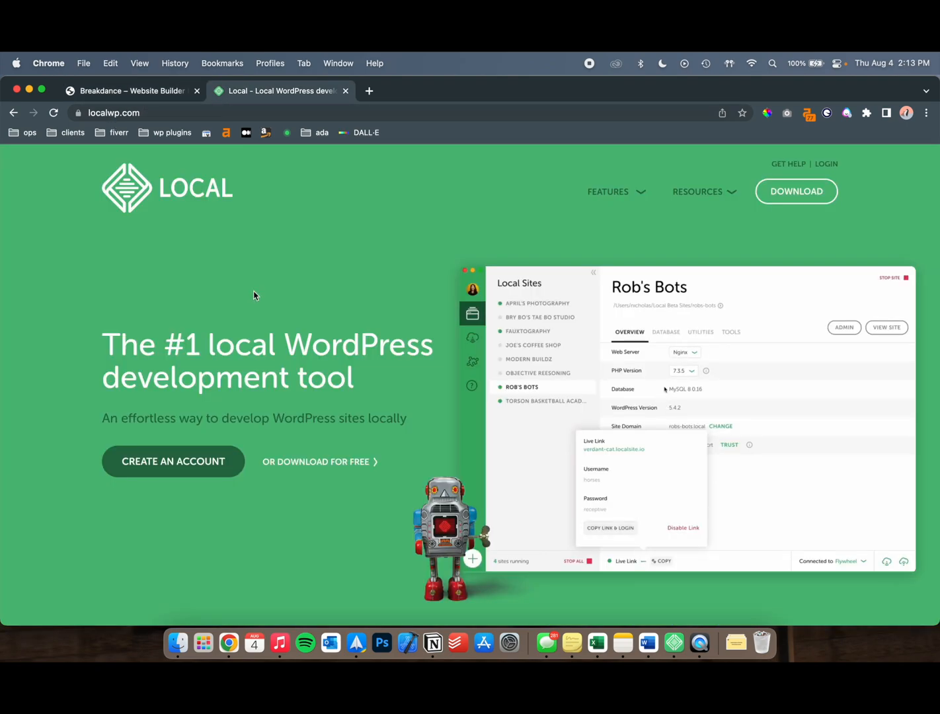
left_click(666, 332)
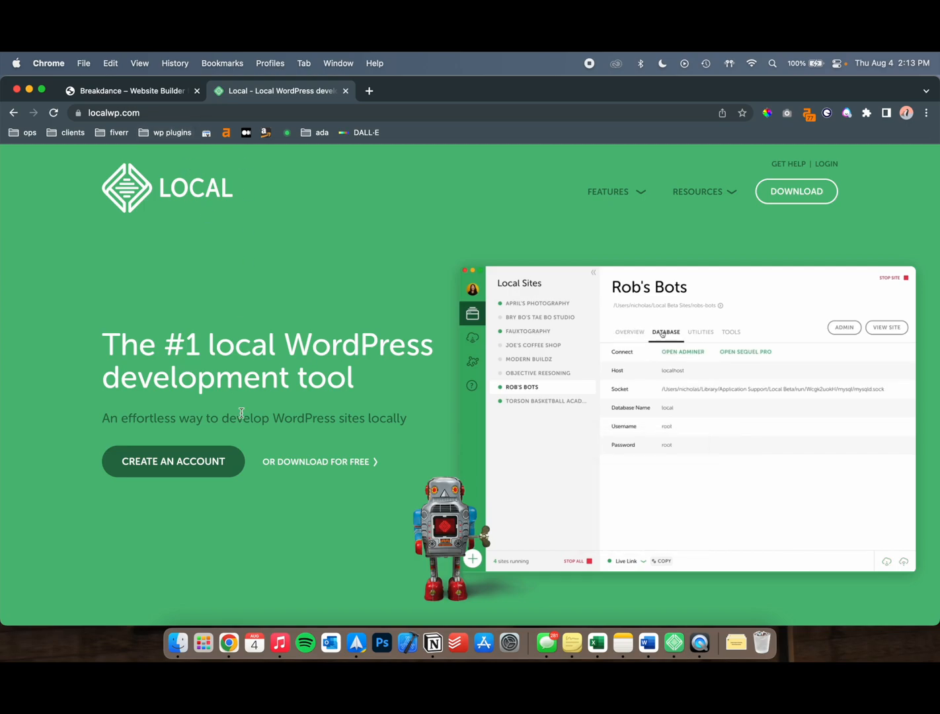
- Bring up the Download Local dialog and choose the download platform
left_click(796, 190)
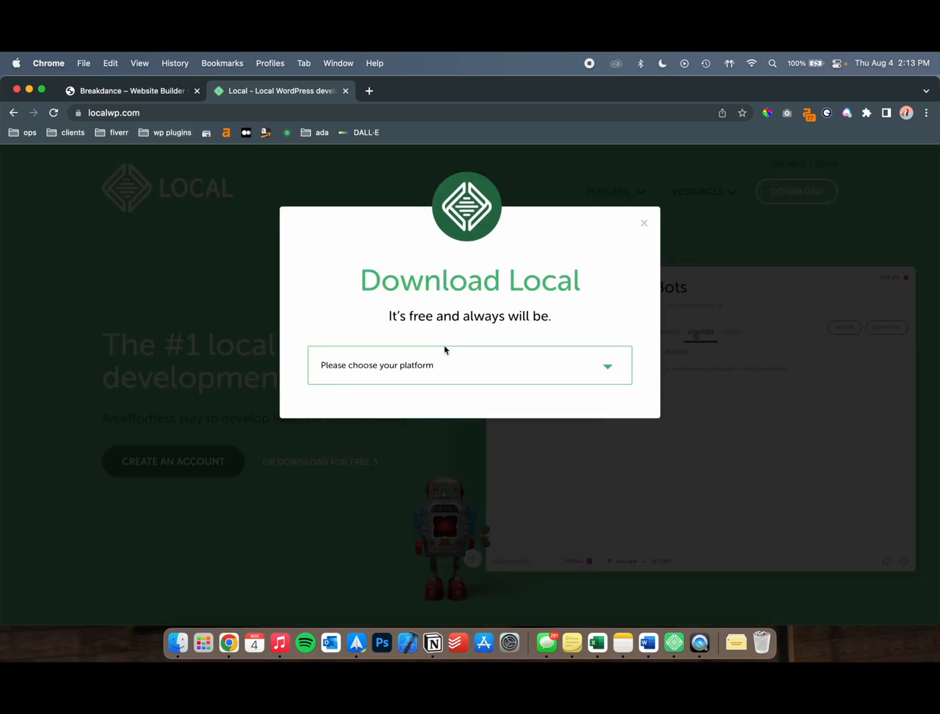
left_click(469, 364)
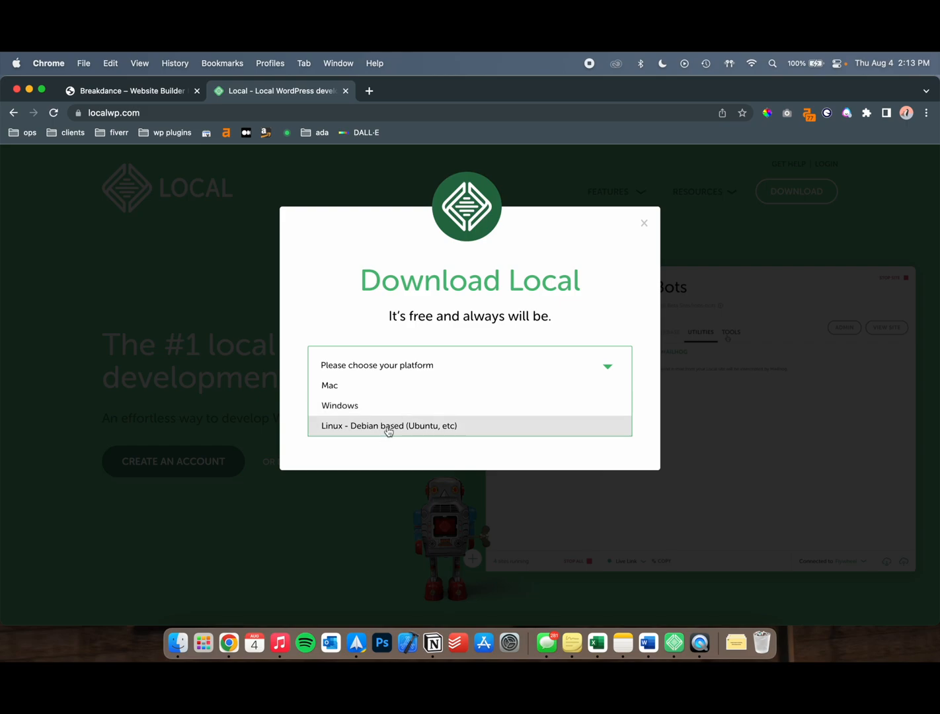
left_click(643, 223)
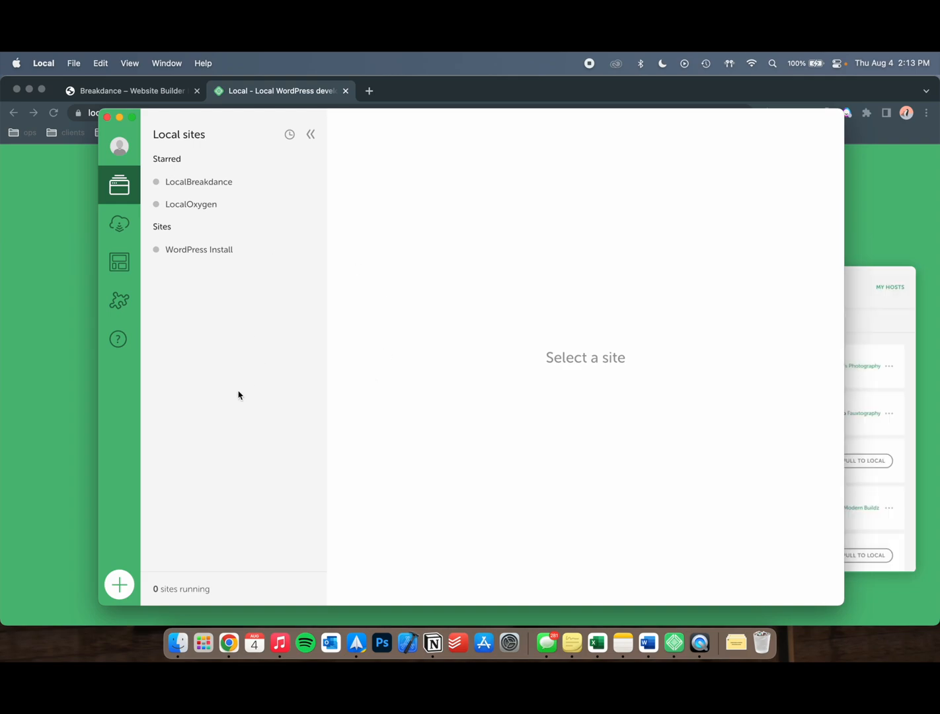
mouse_move(119, 584)
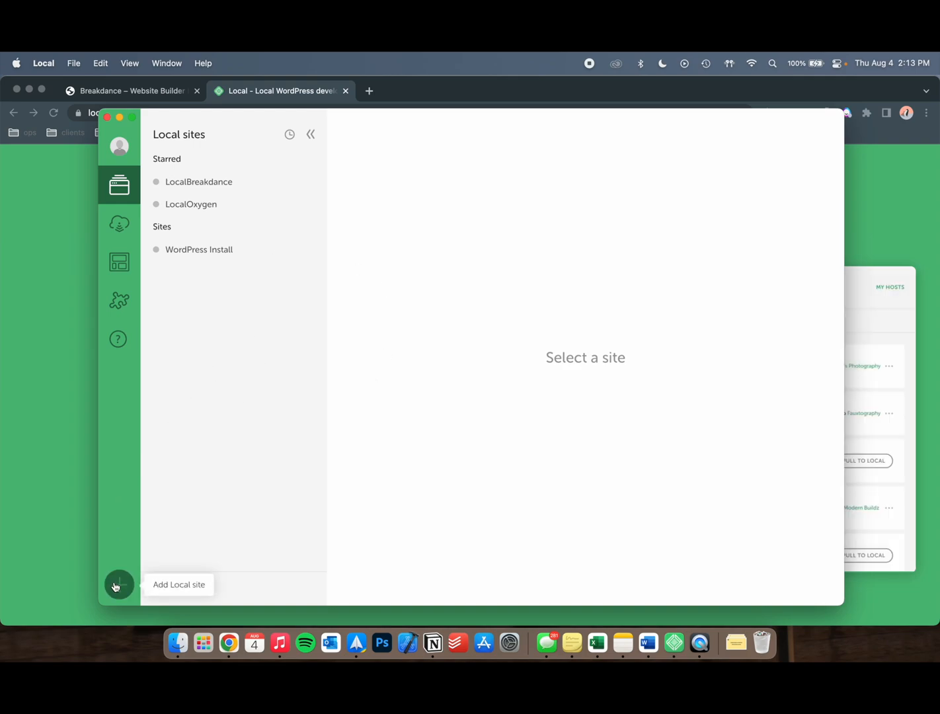
- Start adding a new Local site with 'Create a new site' selected
left_click(119, 584)
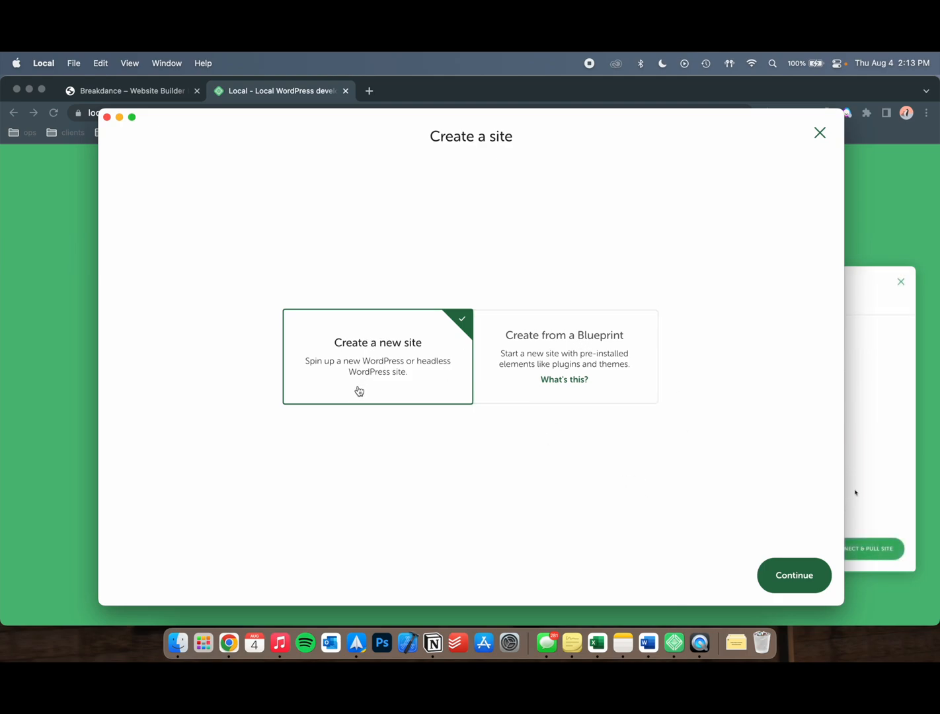
mouse_move(574, 434)
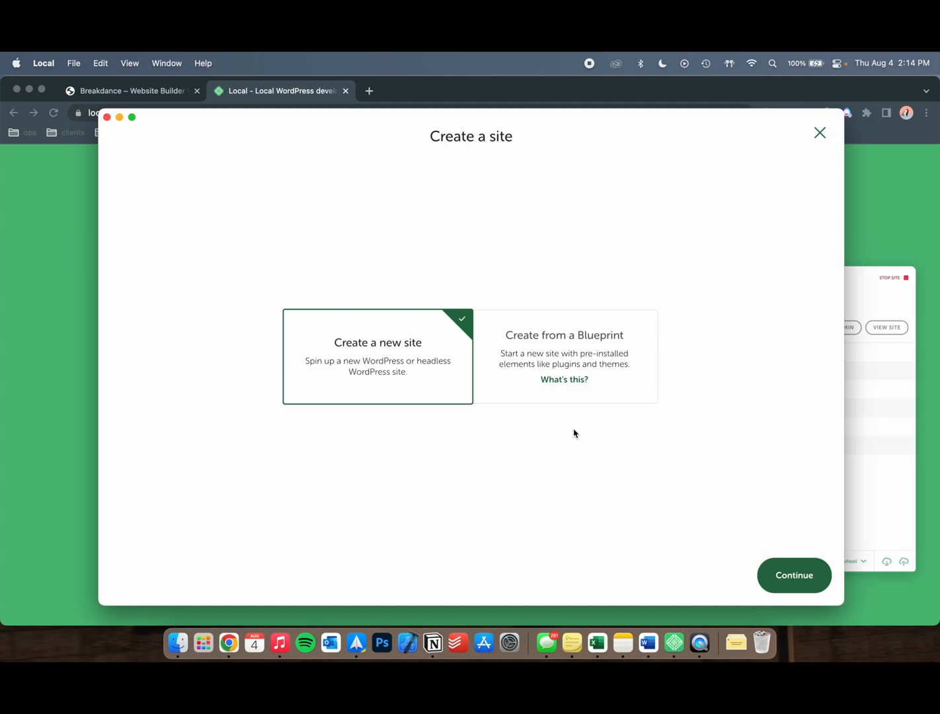
mouse_move(573, 463)
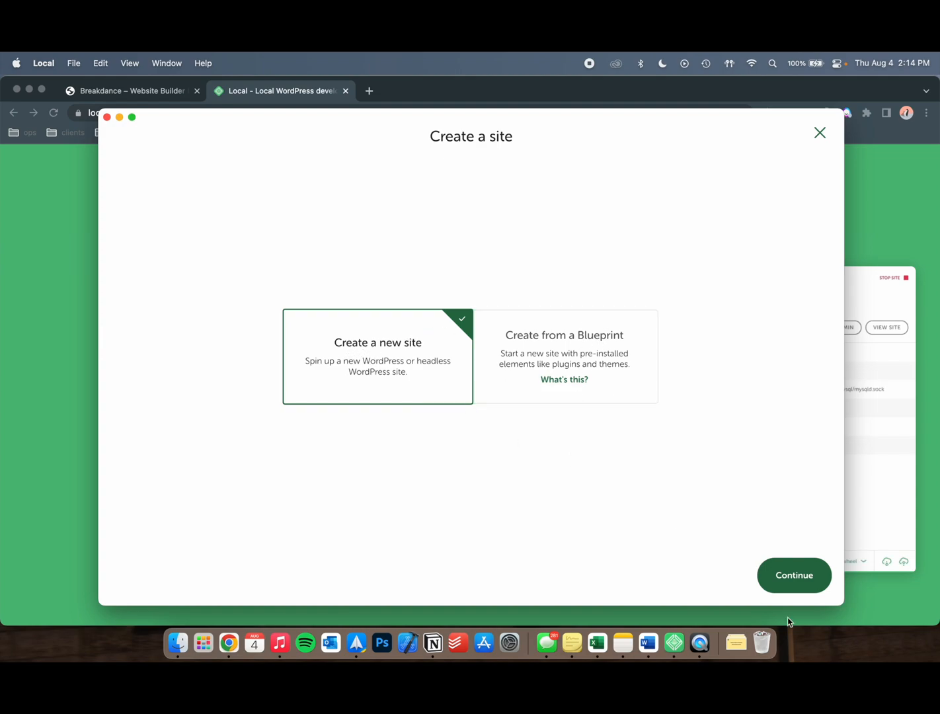
- Name the site 'YoutubeBreakdance' and check its domain youtubebreakdance.local under Advanced options
left_click(794, 575)
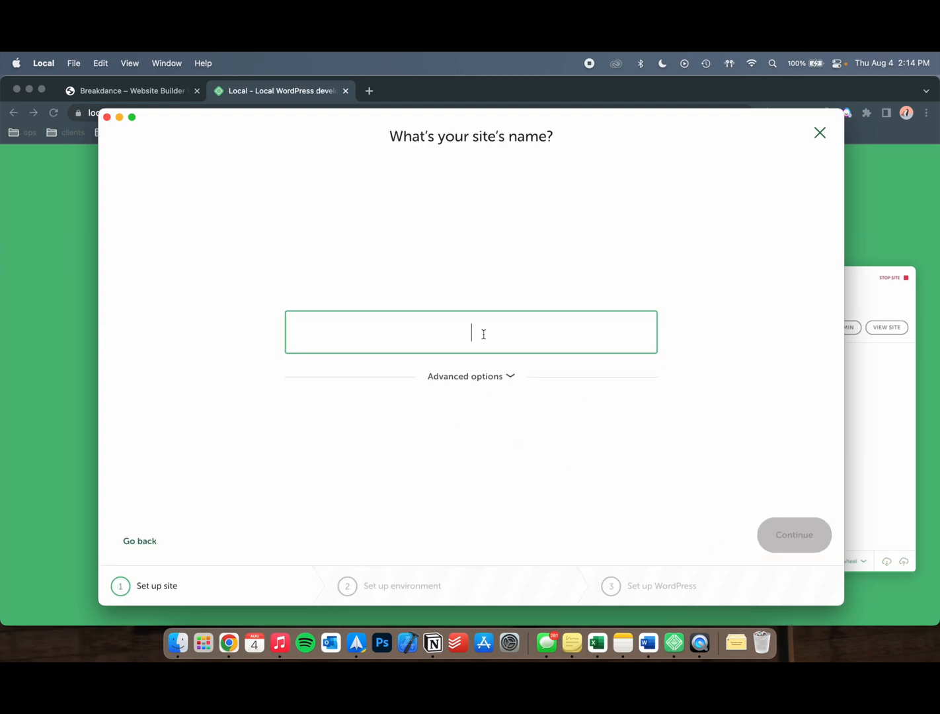
type("YoutubeBreakdacne")
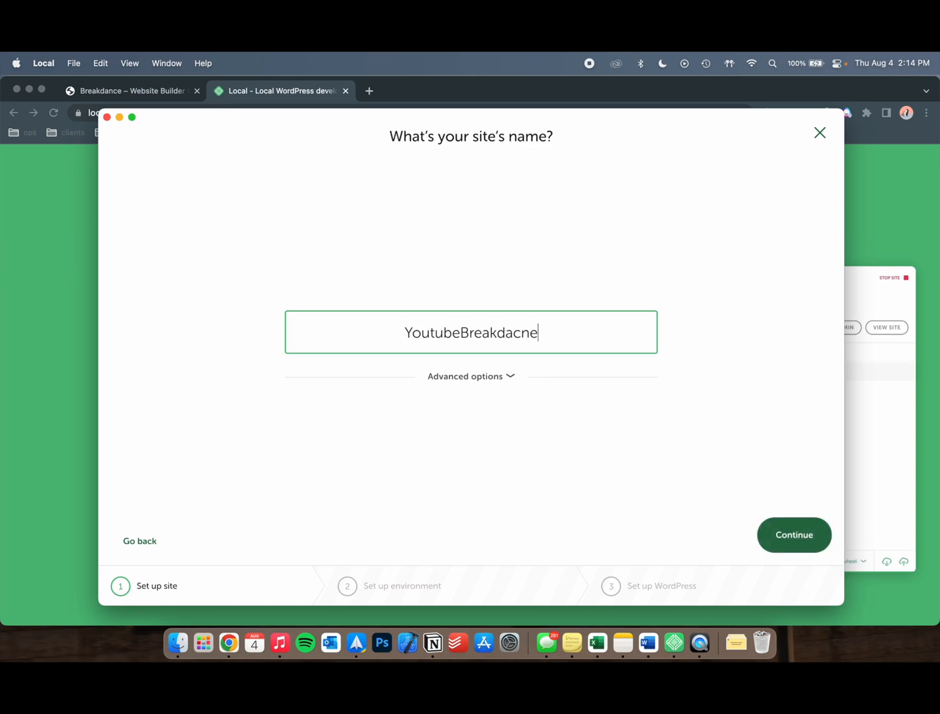
type("YoutubeBreakdance")
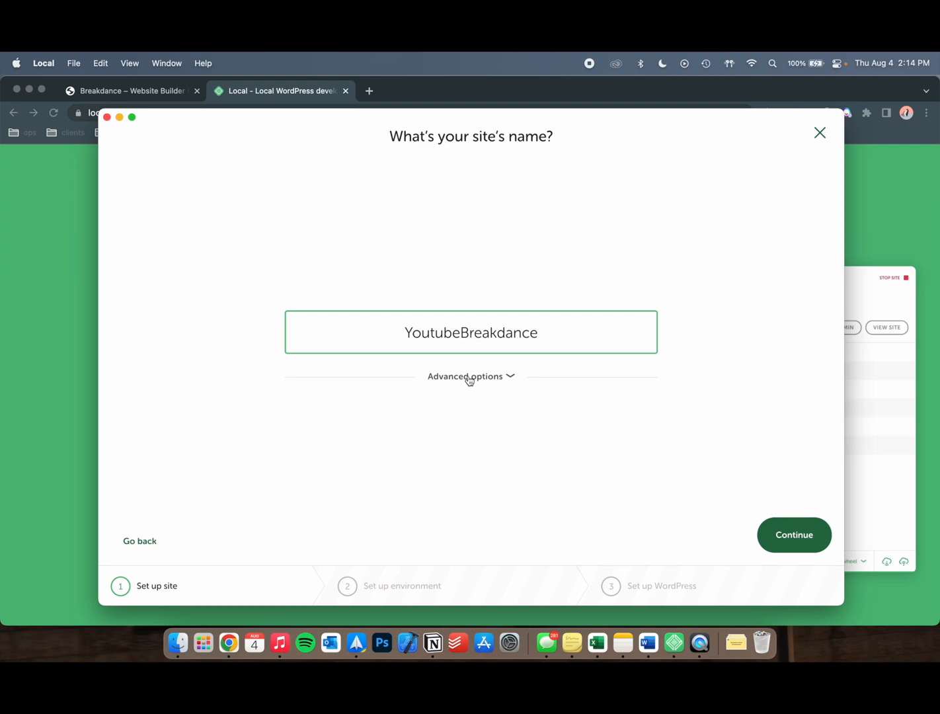
left_click(470, 376)
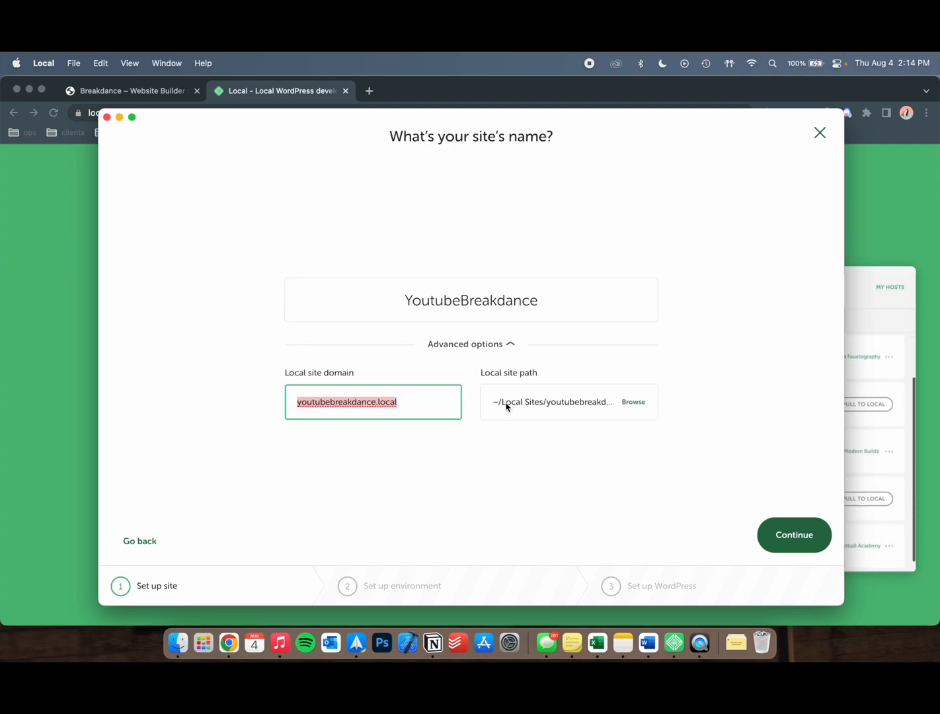
left_click(470, 344)
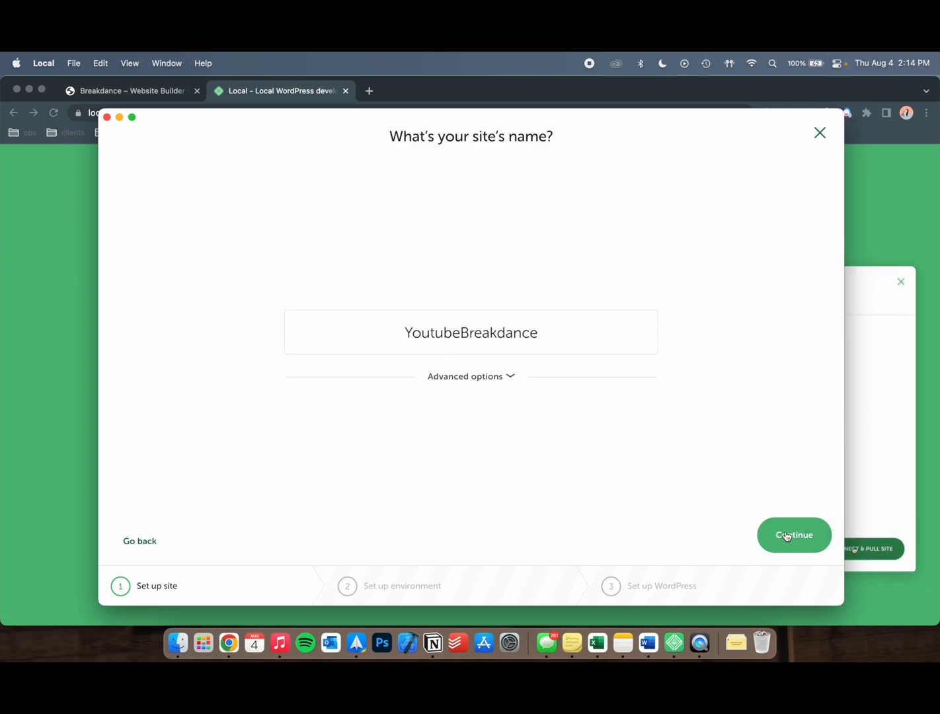
- Accept the Preferred PHP 7.4.1, nginx, MySQL 8.0.16 environment and continue to WordPress setup
left_click(793, 534)
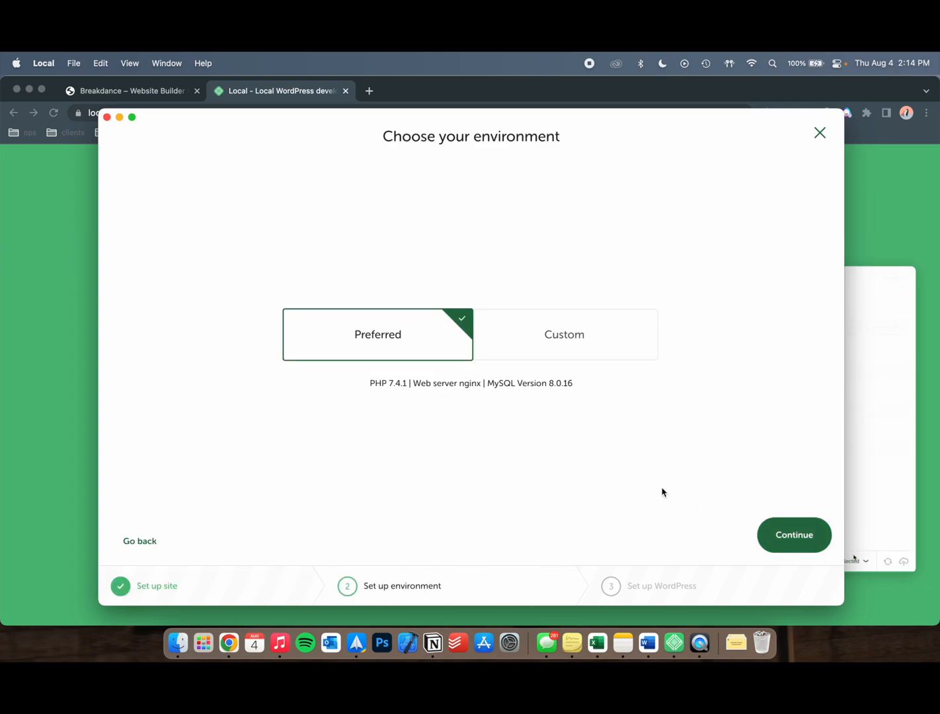
mouse_move(435, 286)
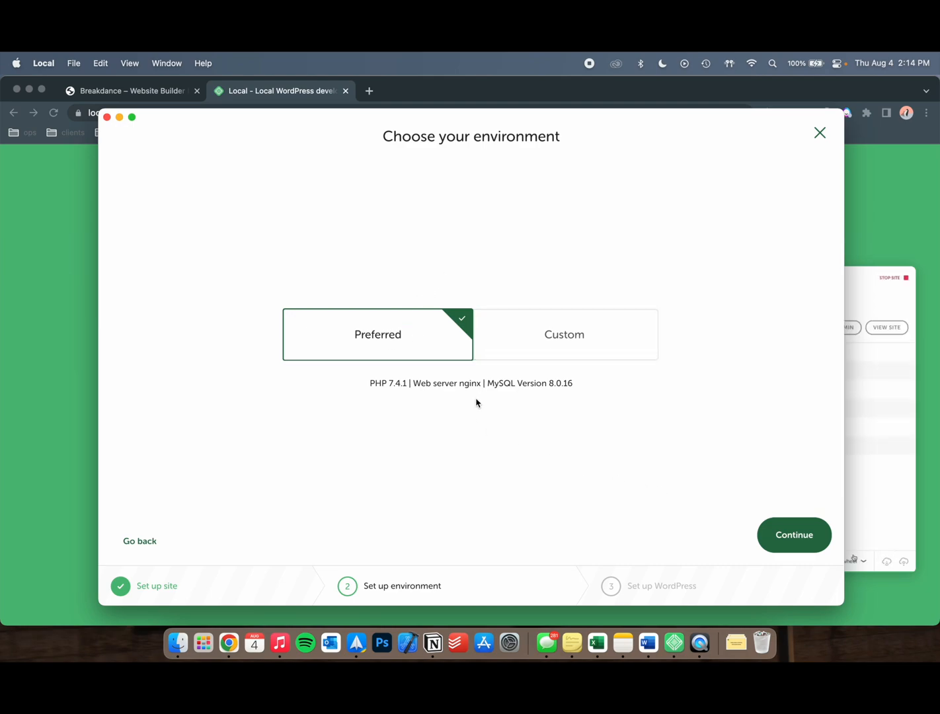
mouse_move(433, 385)
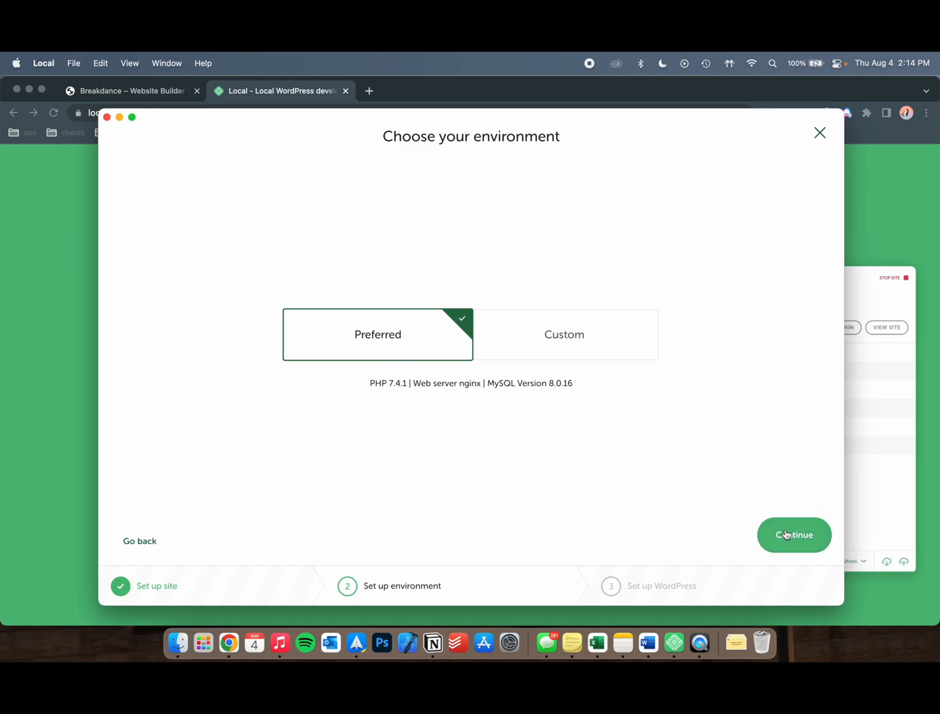
left_click(794, 535)
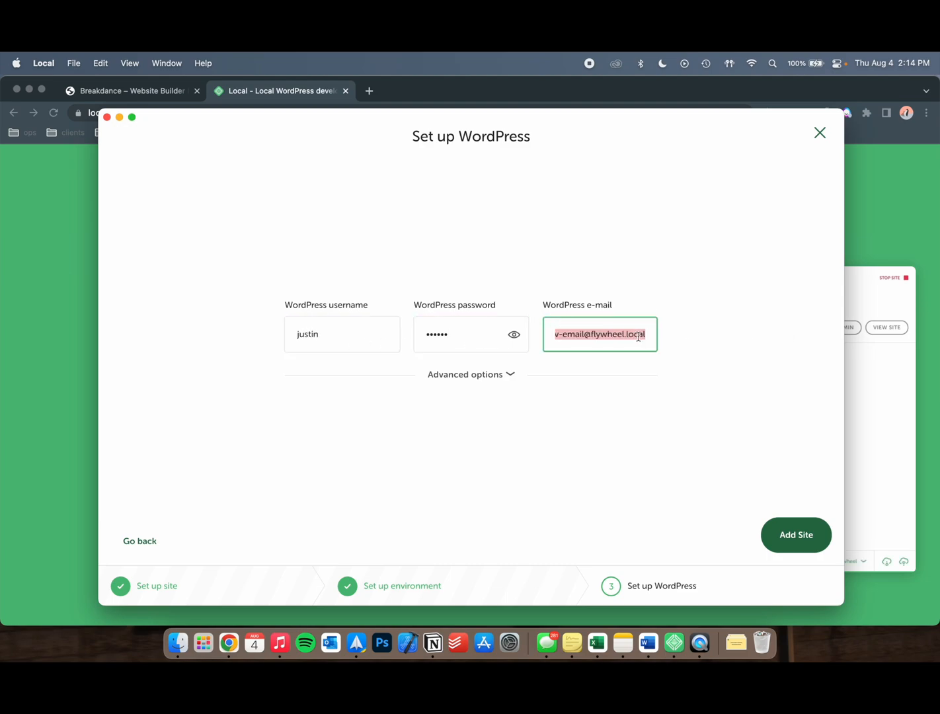
- Enter the WordPress admin username, password and e-mail, then add the site
type("just")
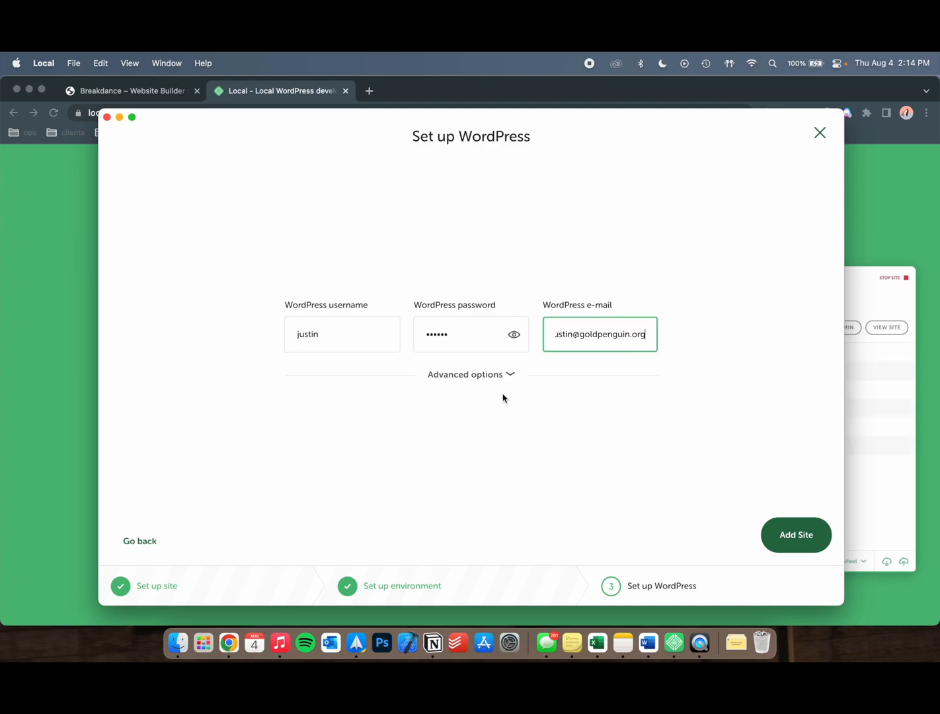
left_click(470, 374)
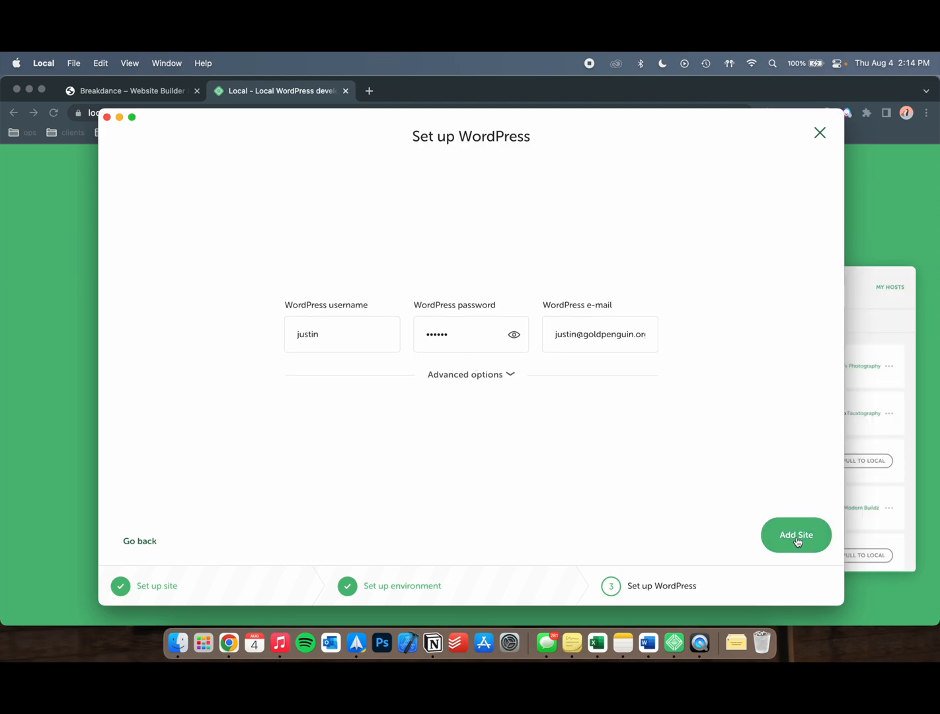
left_click(796, 535)
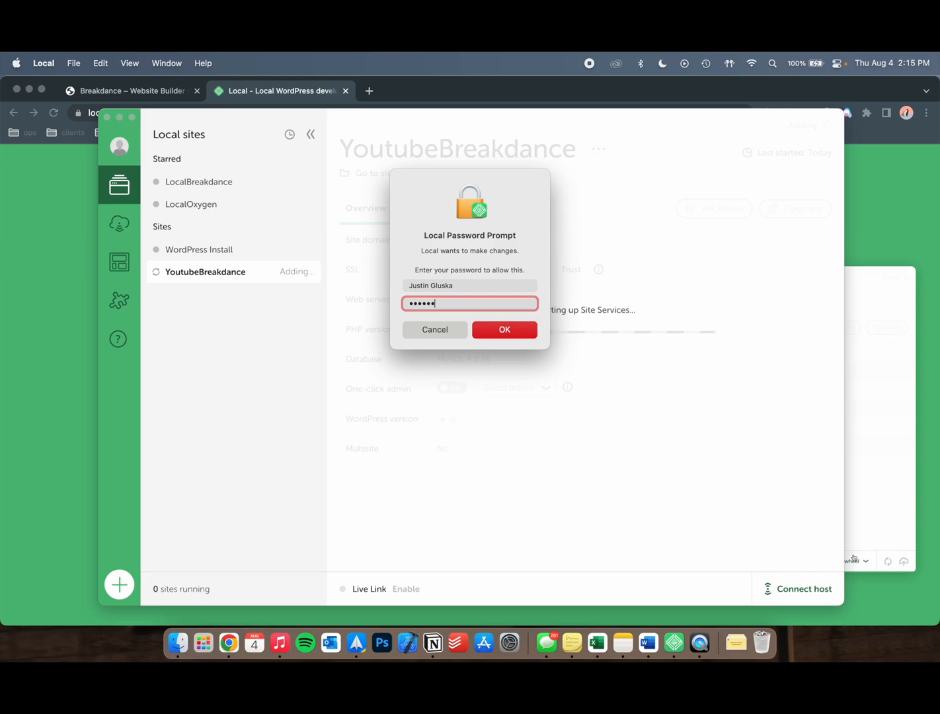
- Approve Local's password prompt so YoutubeBreakdance finishes creating and runs
left_click(504, 329)
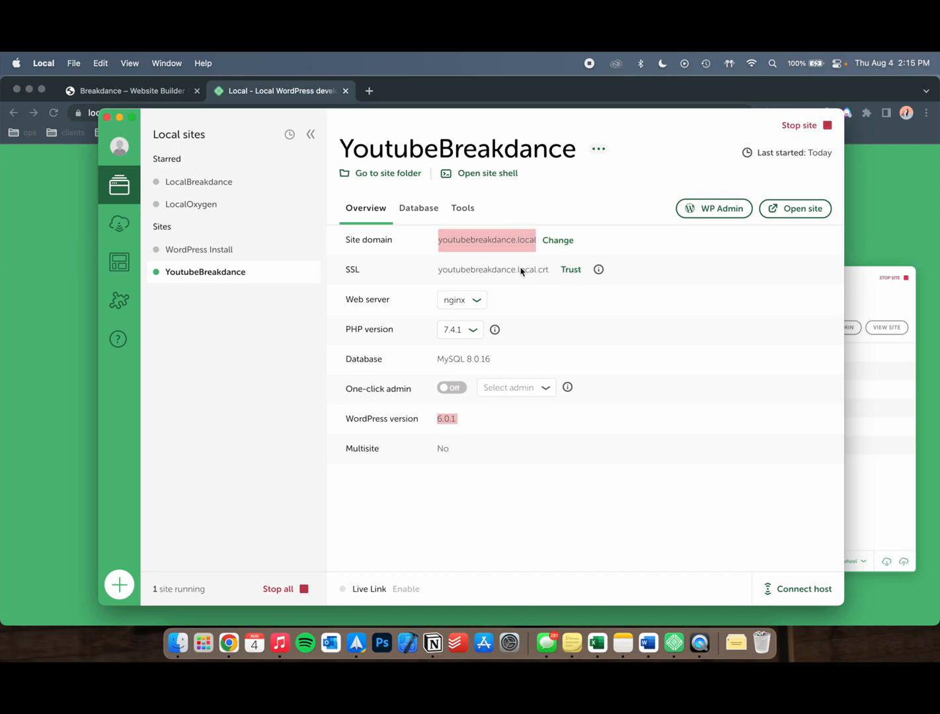
- Enable One-click admin for the admin user and open the site's front end
left_click(452, 387)
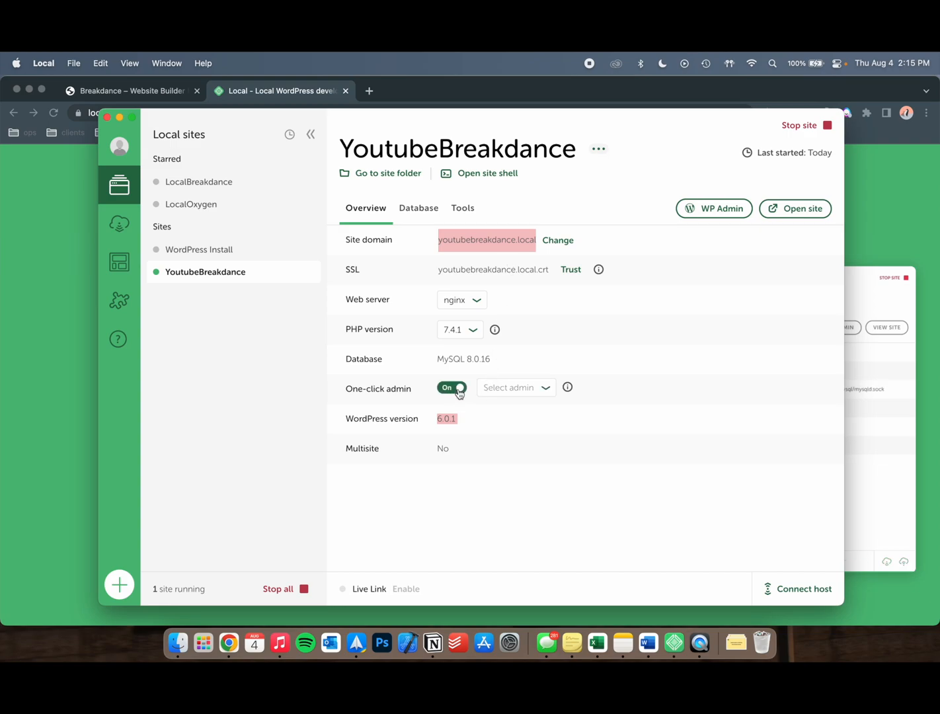
left_click(515, 387)
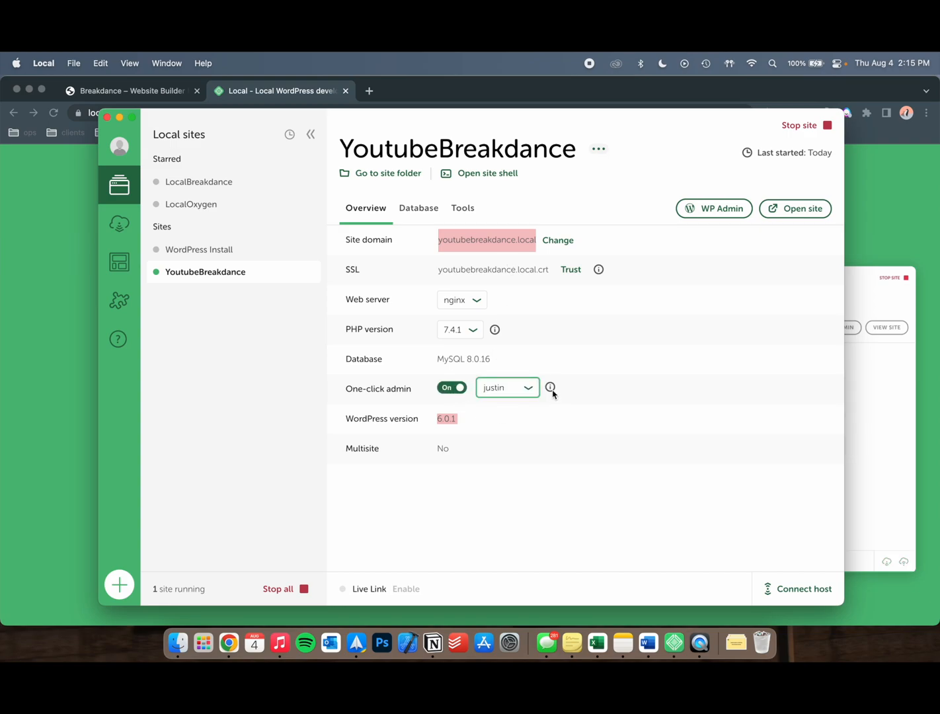
left_click(795, 208)
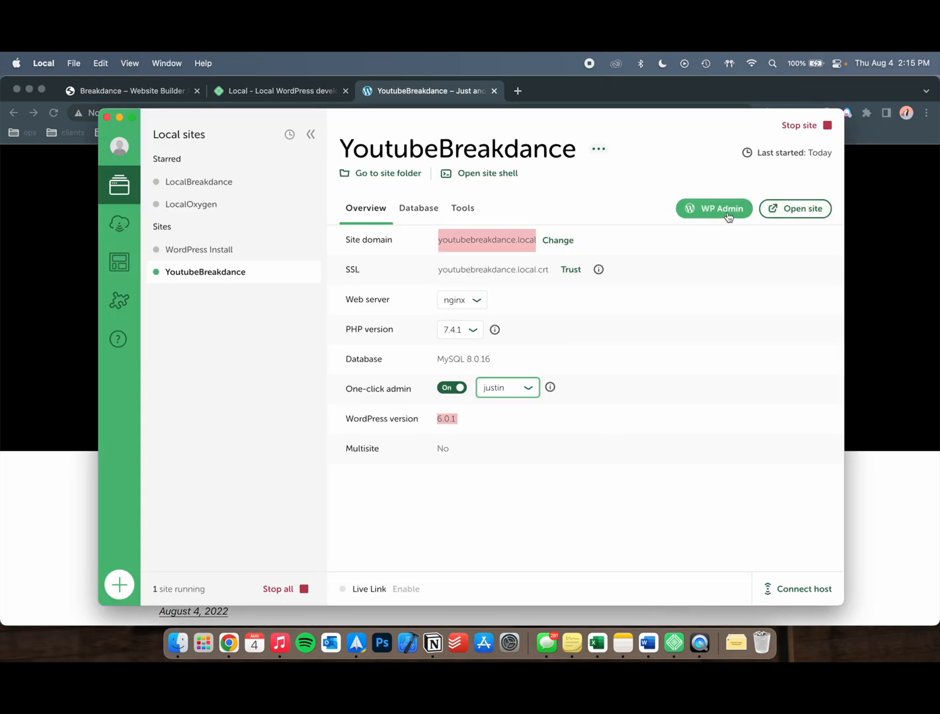
- Open the WordPress admin dashboard, review it, then switch to the Breakdance tab
left_click(714, 208)
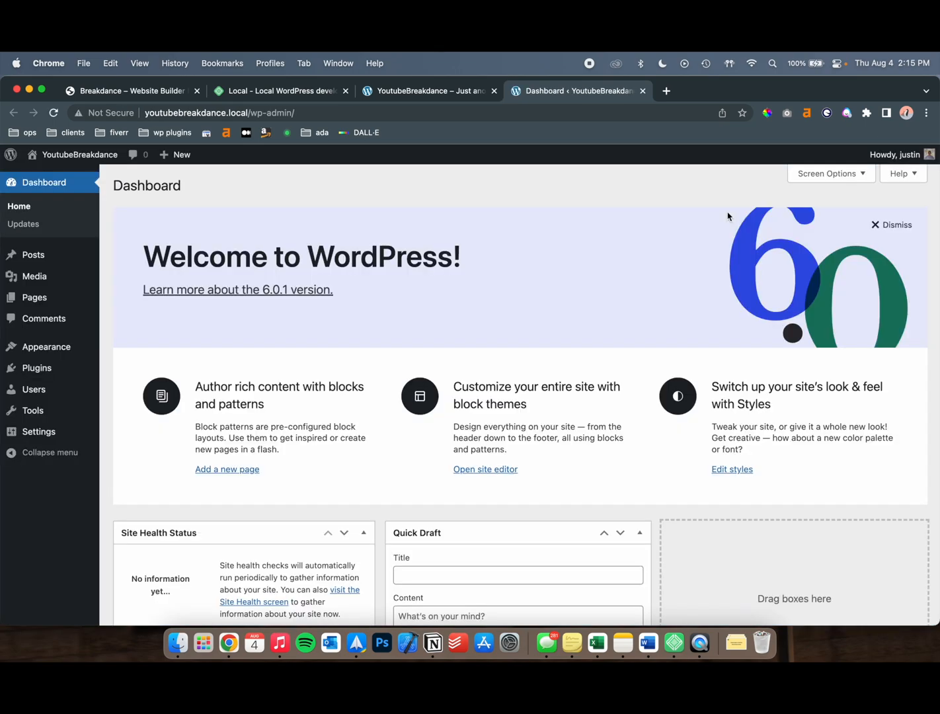
mouse_move(520, 354)
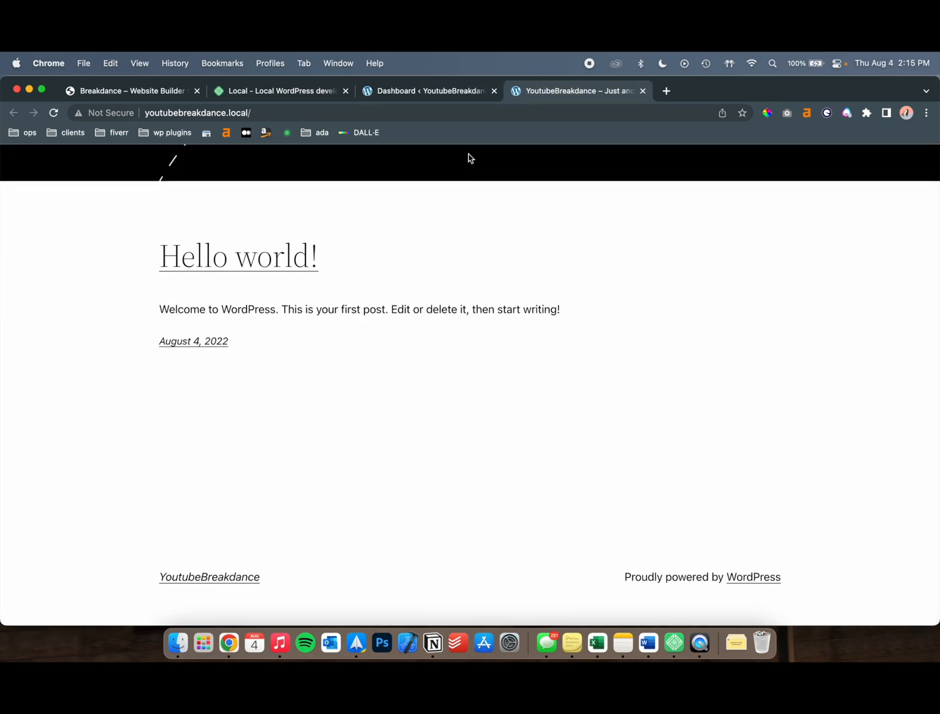
left_click(428, 91)
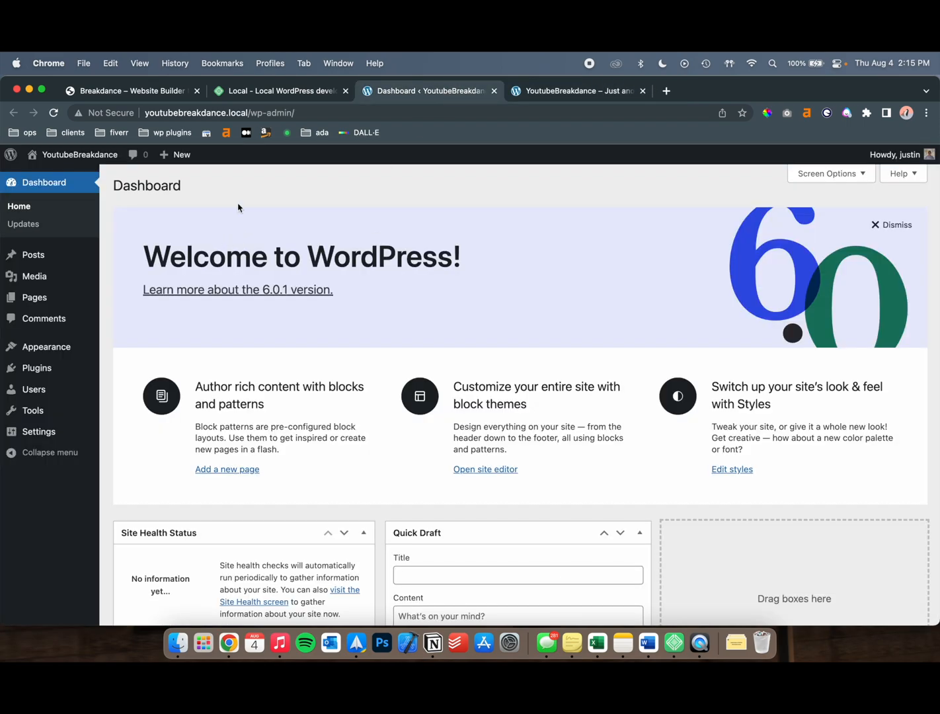
mouse_move(493, 353)
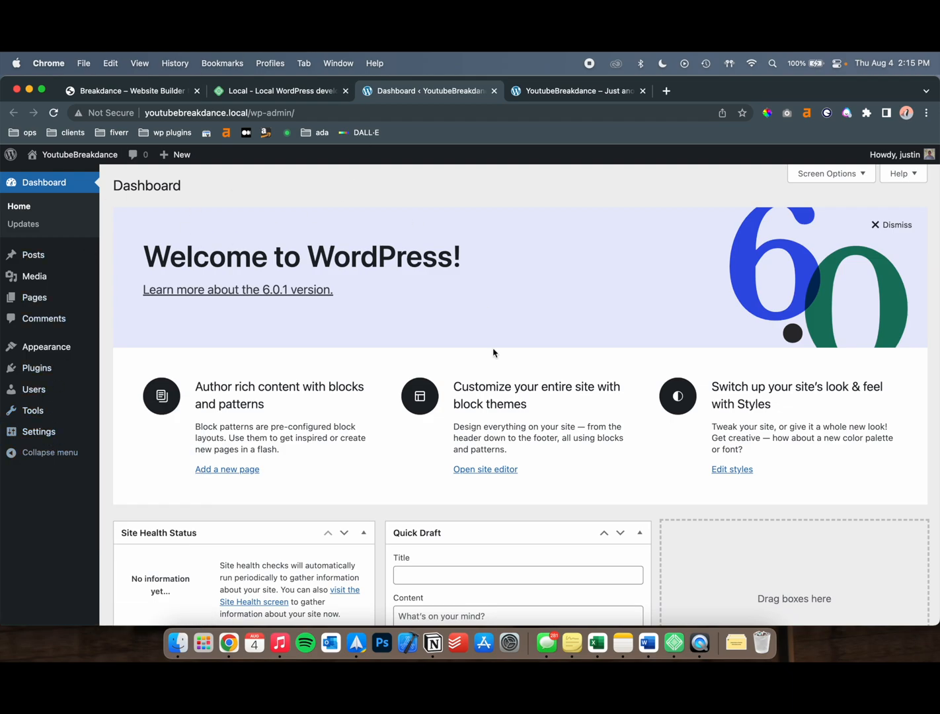
mouse_move(890, 228)
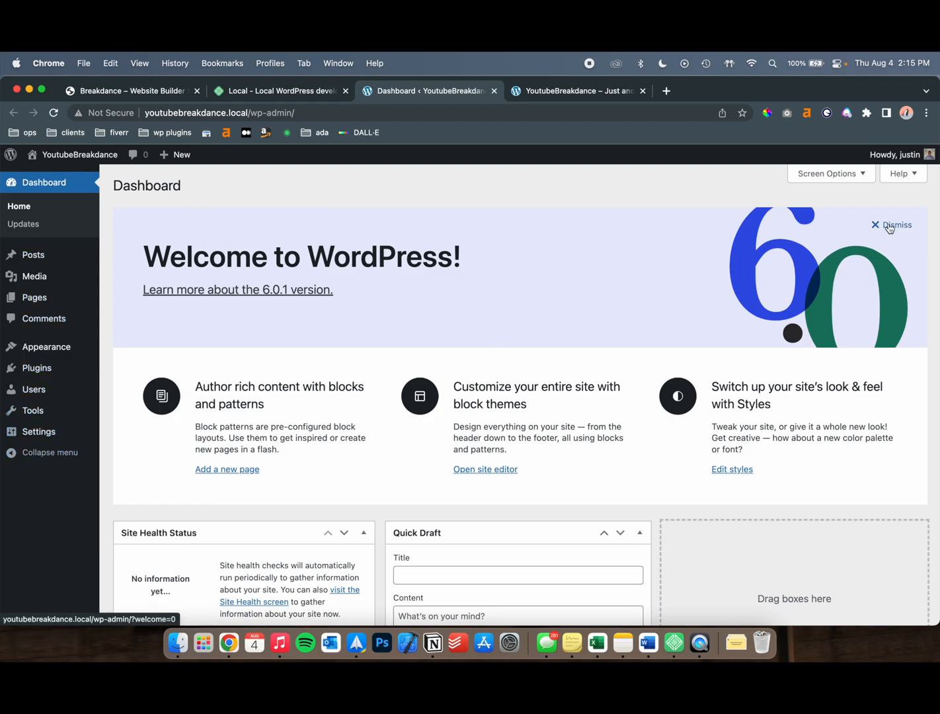
left_click(130, 90)
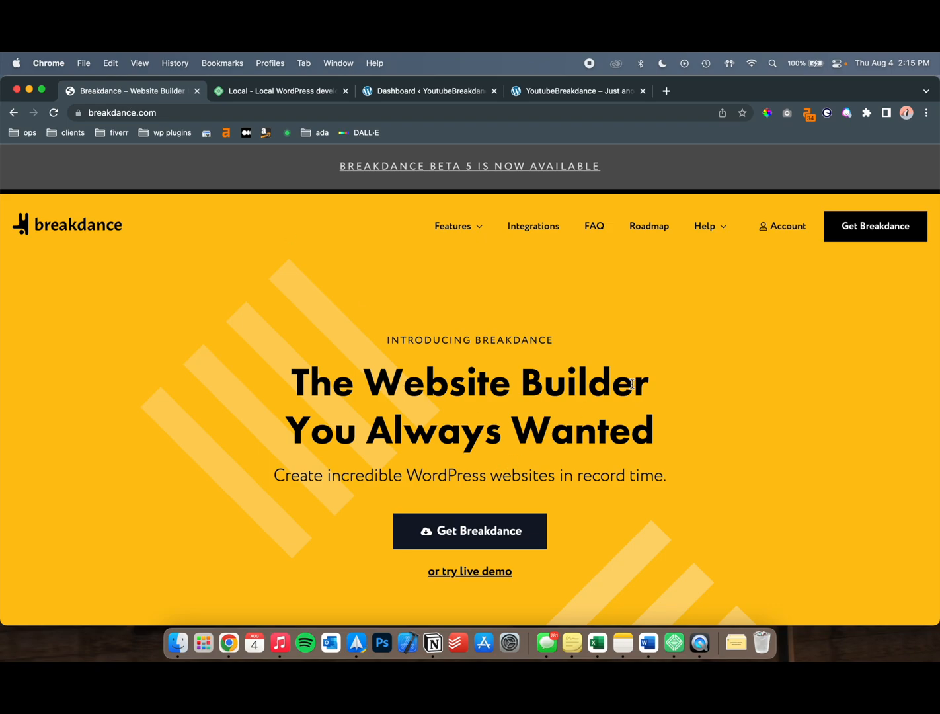
- Log in to the Breakdance Customer Portal and reach its Downloads page
left_click(874, 226)
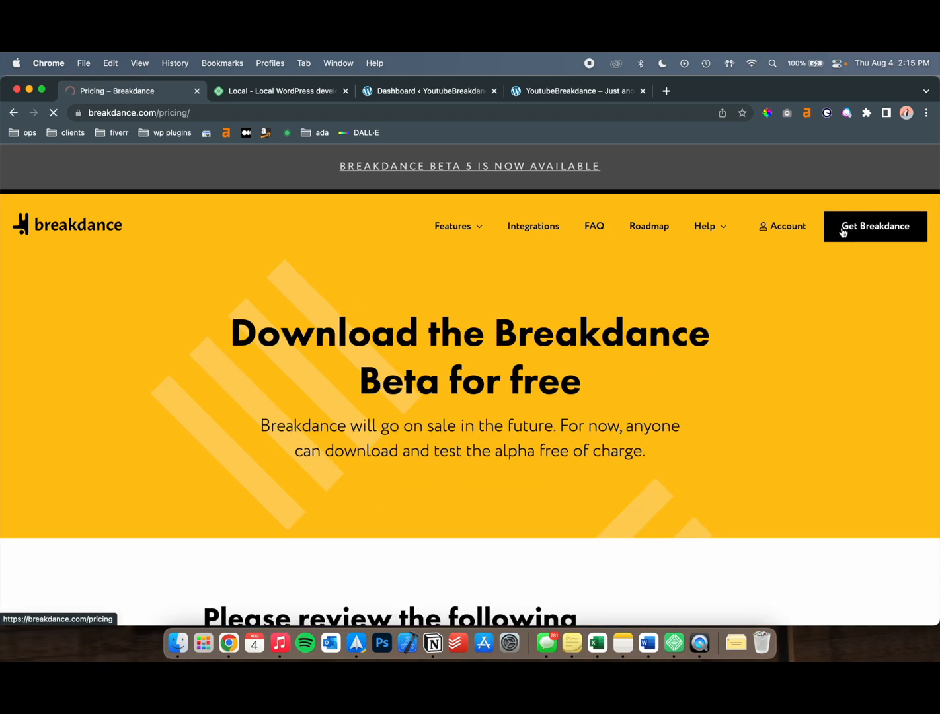
scroll("down", 3)
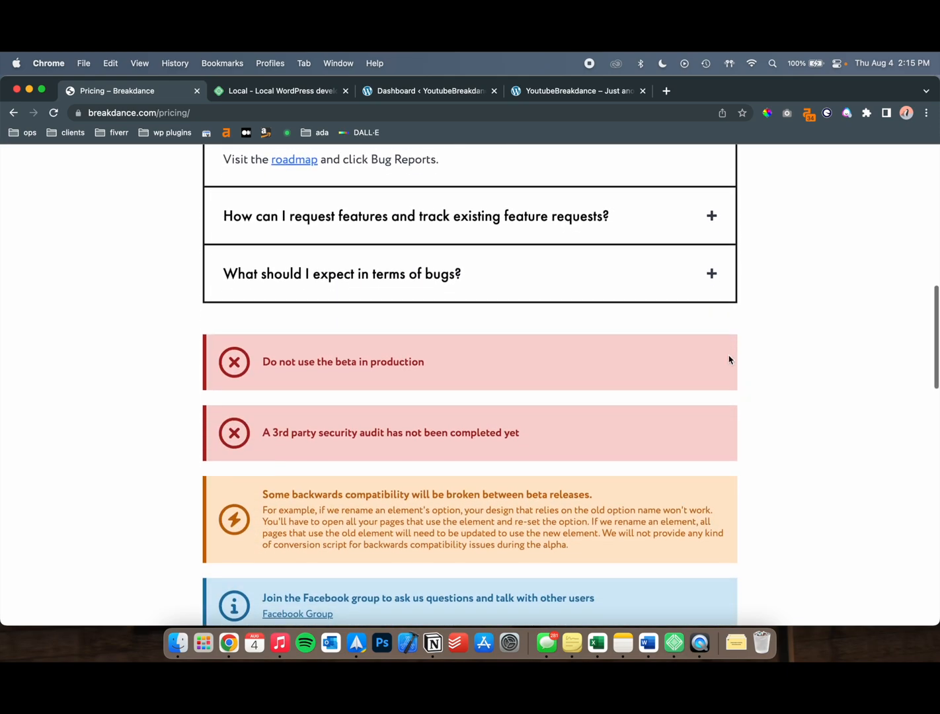
scroll("down", 3)
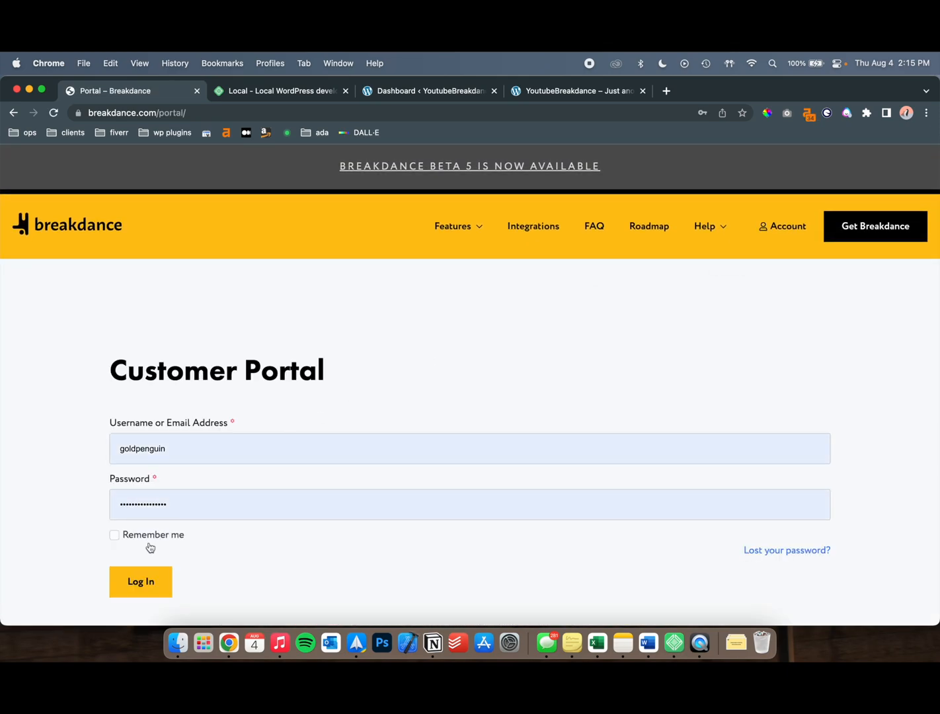
left_click(139, 581)
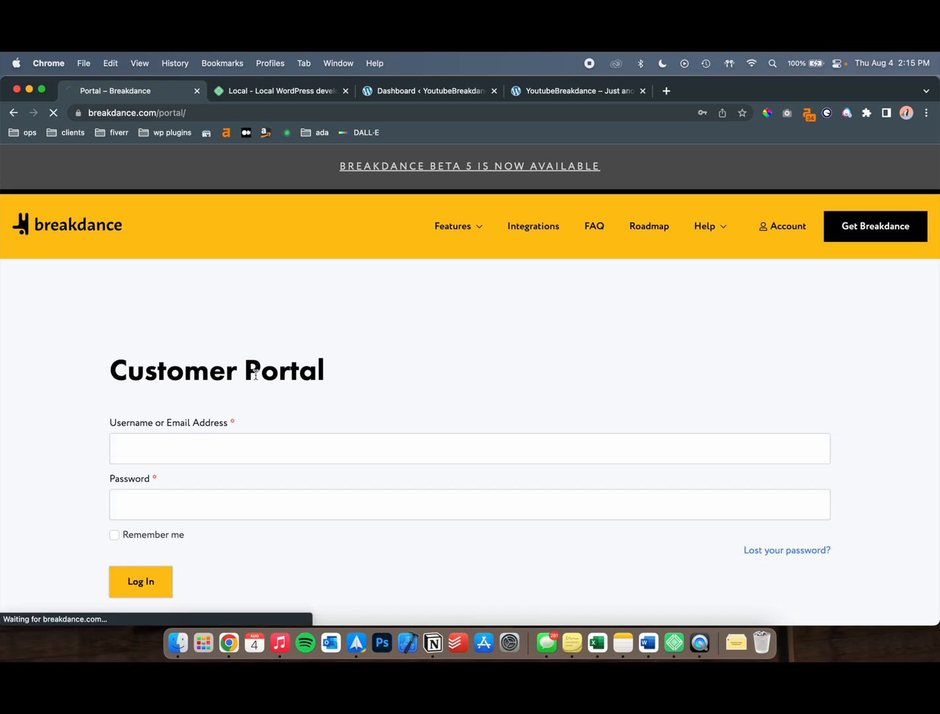
mouse_move(201, 446)
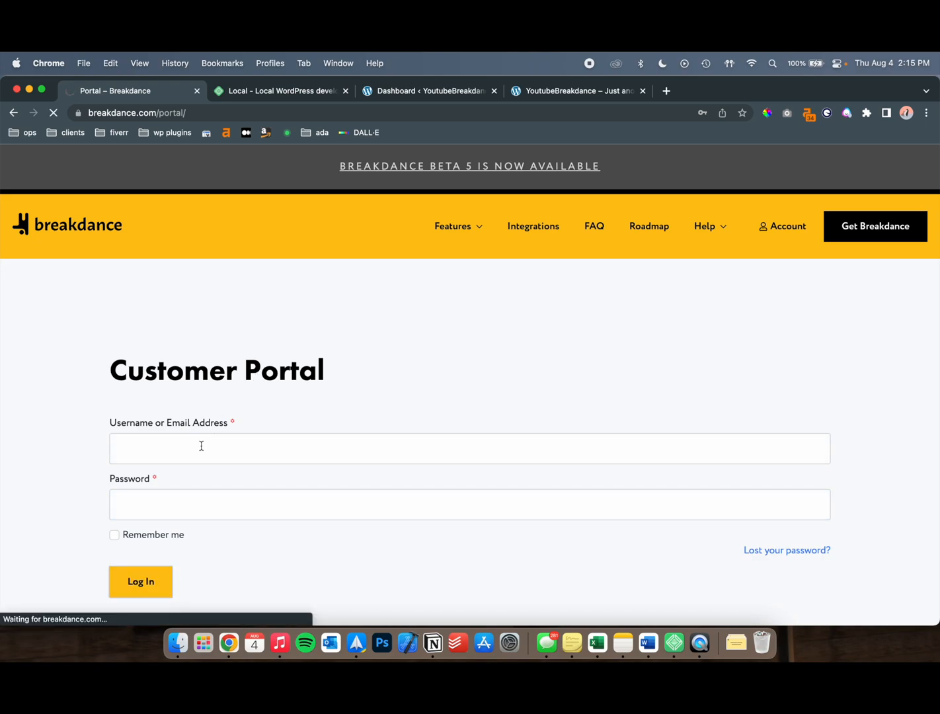
left_click(140, 582)
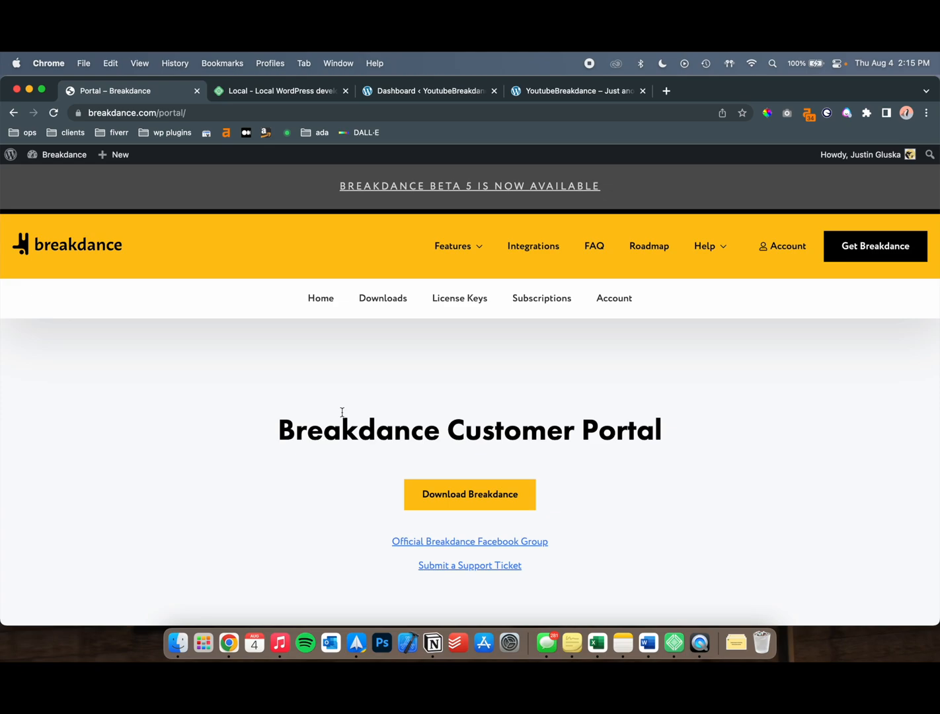
scroll("down", 3)
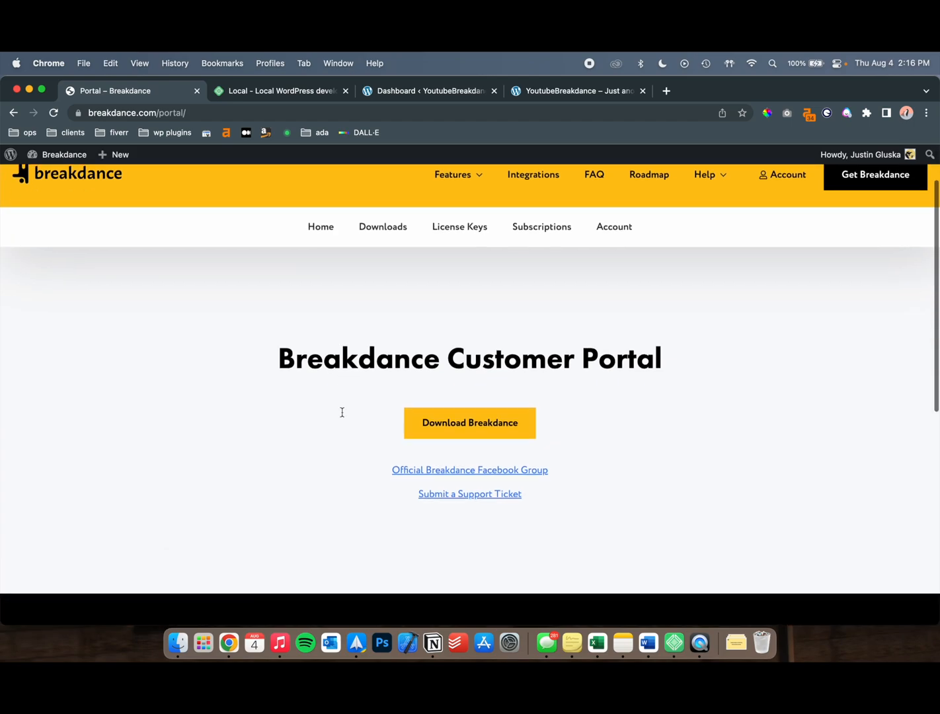
- Download the breakdance-1.0.0-beta.5 plugin zip and return to the site's admin dashboard
left_click(469, 422)
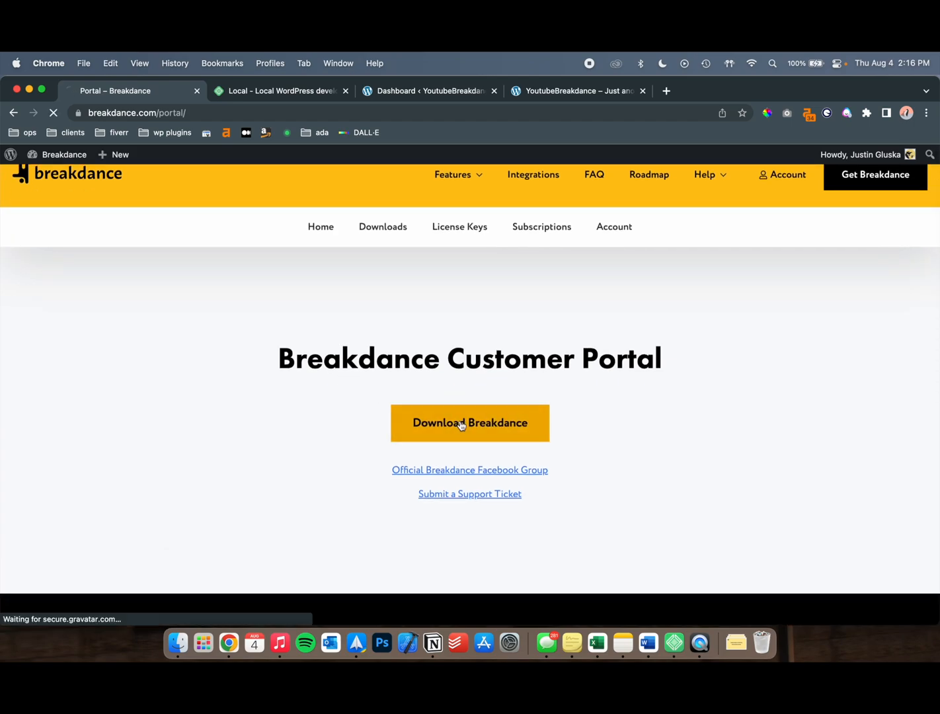
mouse_move(469, 384)
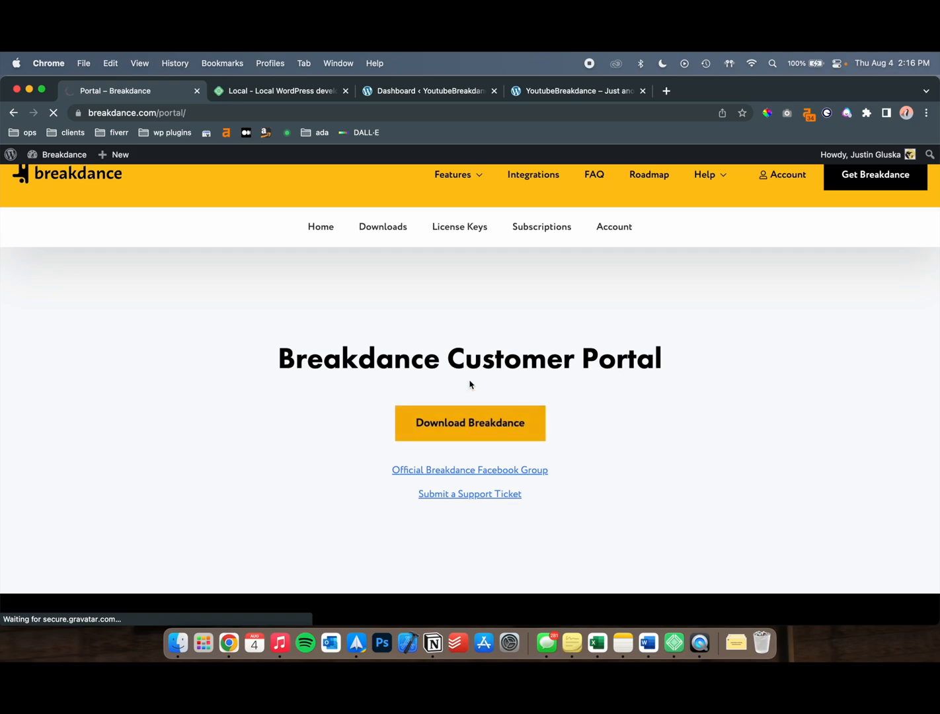
left_click(383, 226)
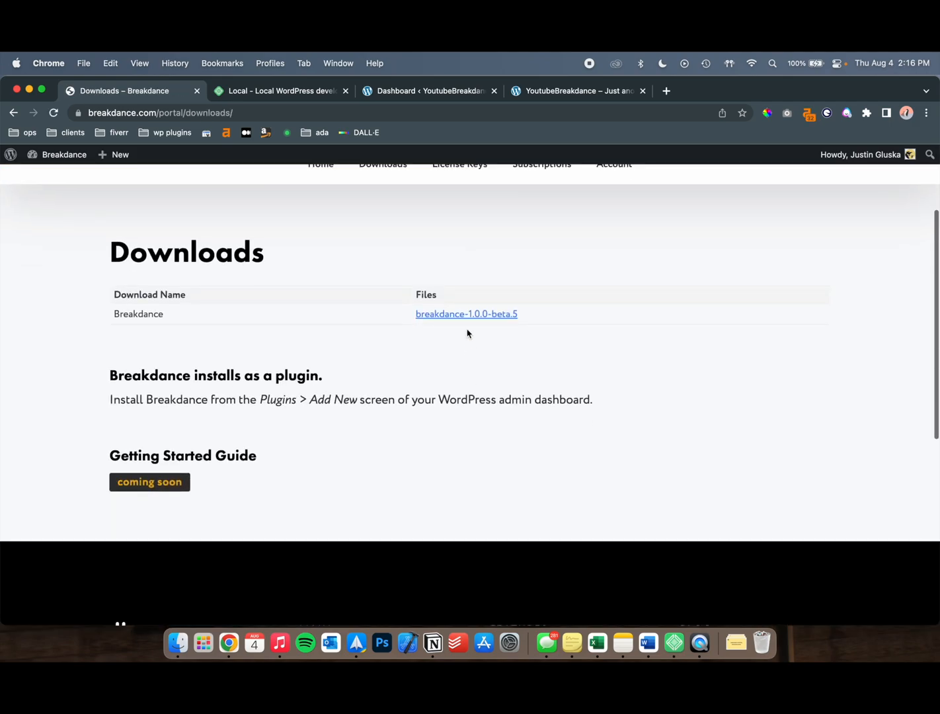
left_click(466, 313)
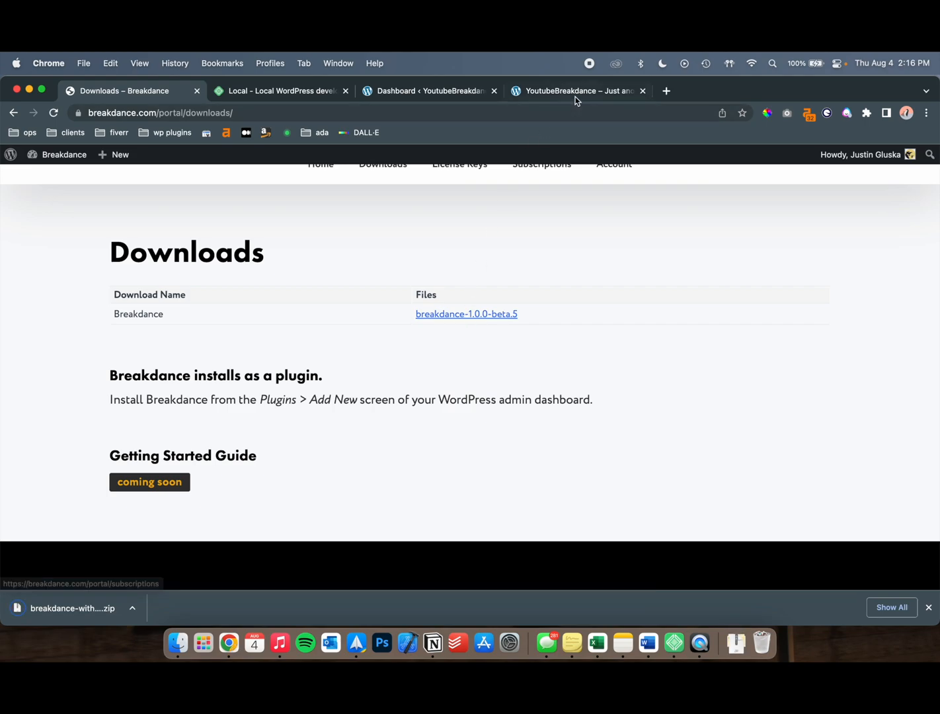
left_click(430, 90)
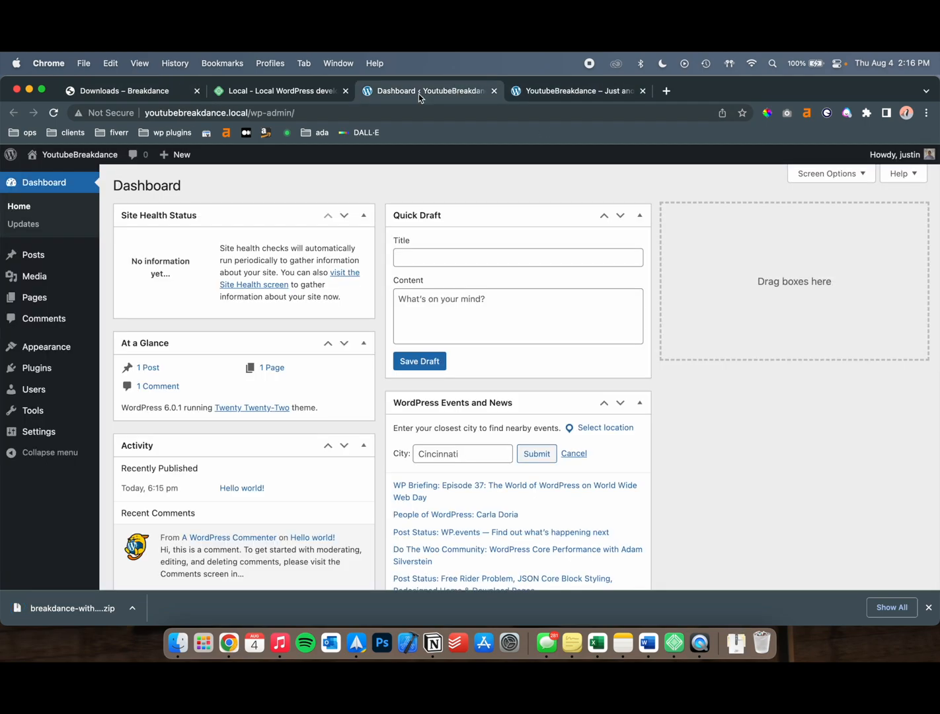
mouse_move(37, 367)
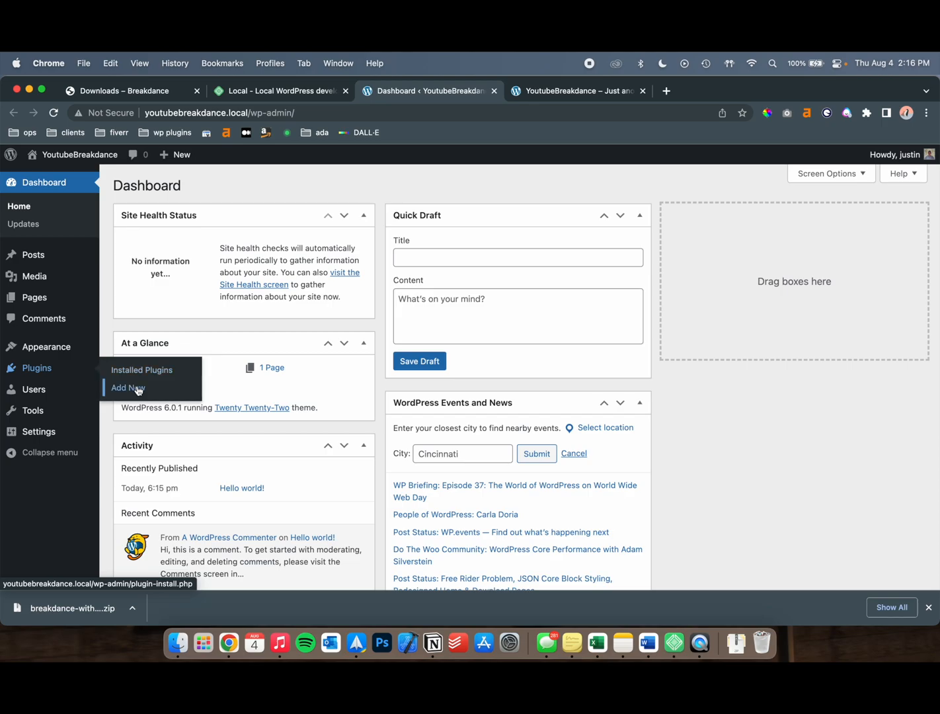
- Upload and install the downloaded Breakdance zip, then activate the Breakdance plugin
left_click(127, 387)
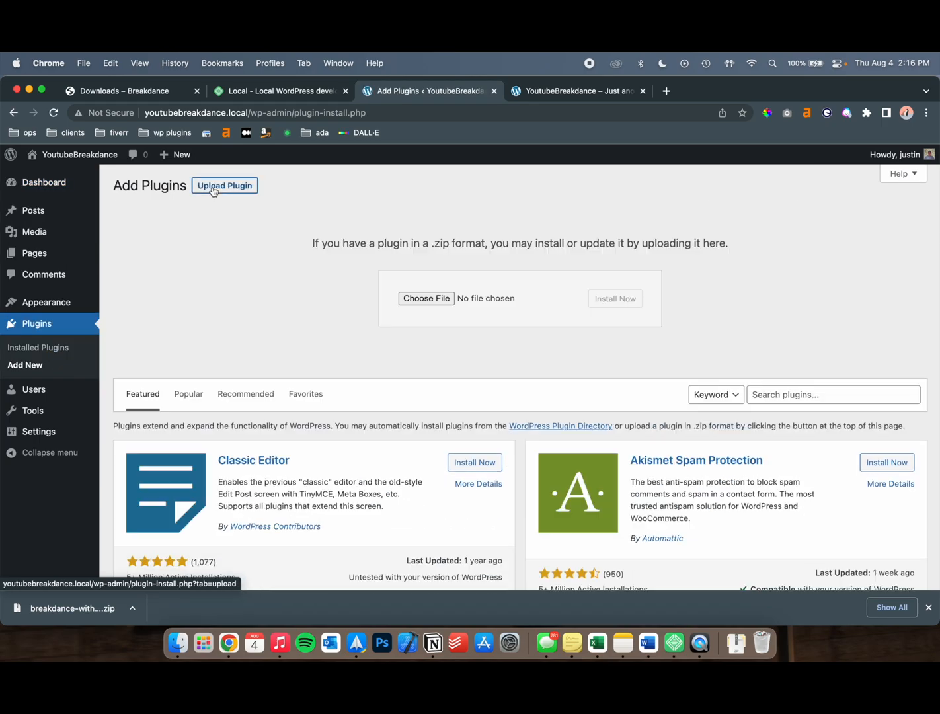
left_click(425, 298)
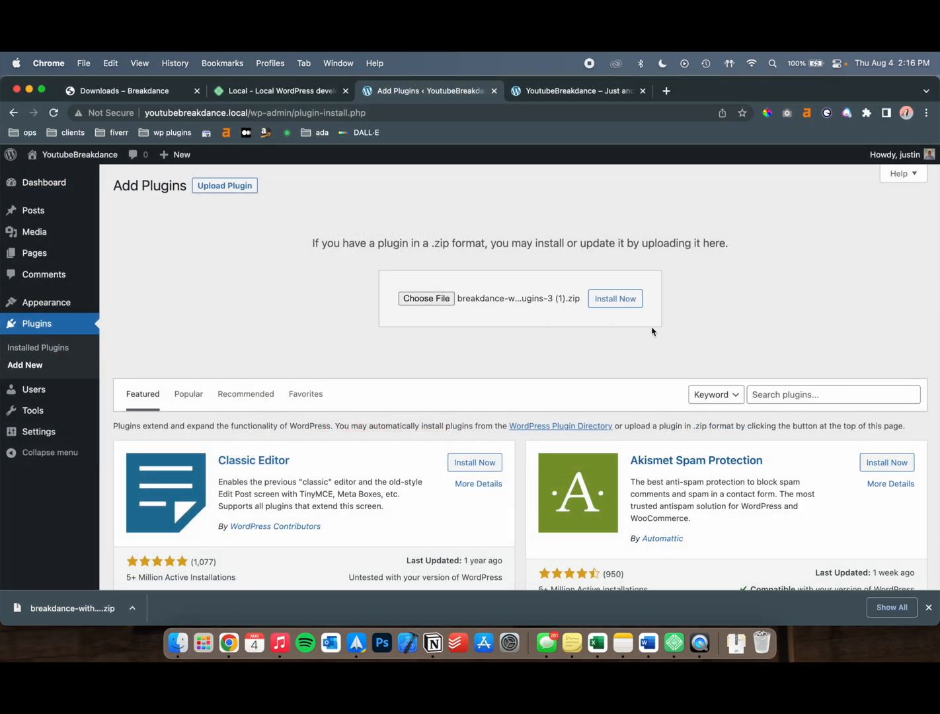
left_click(614, 298)
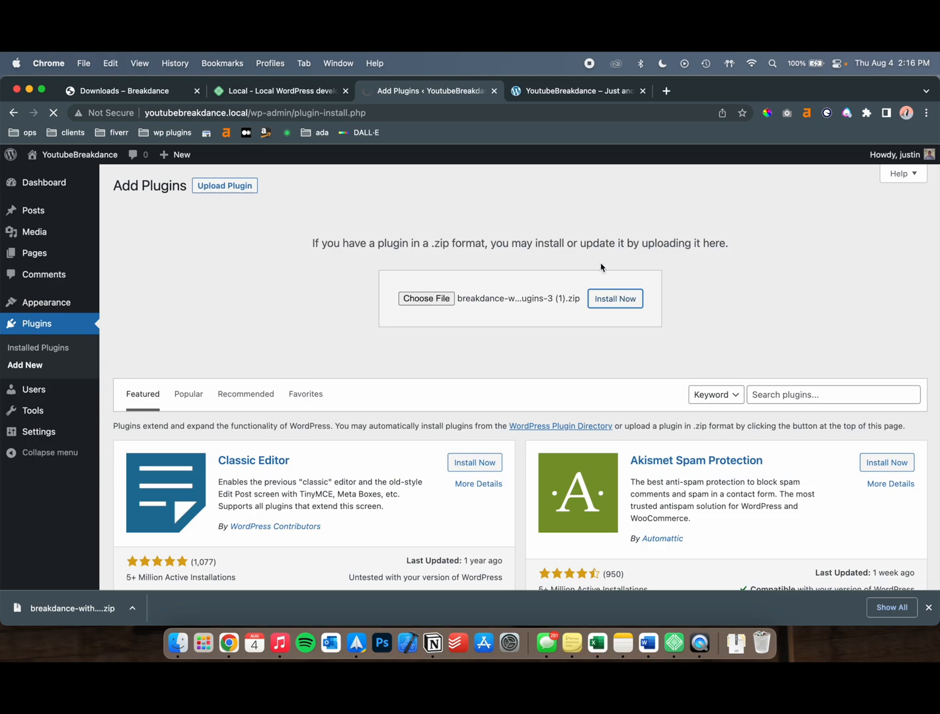
left_click(613, 298)
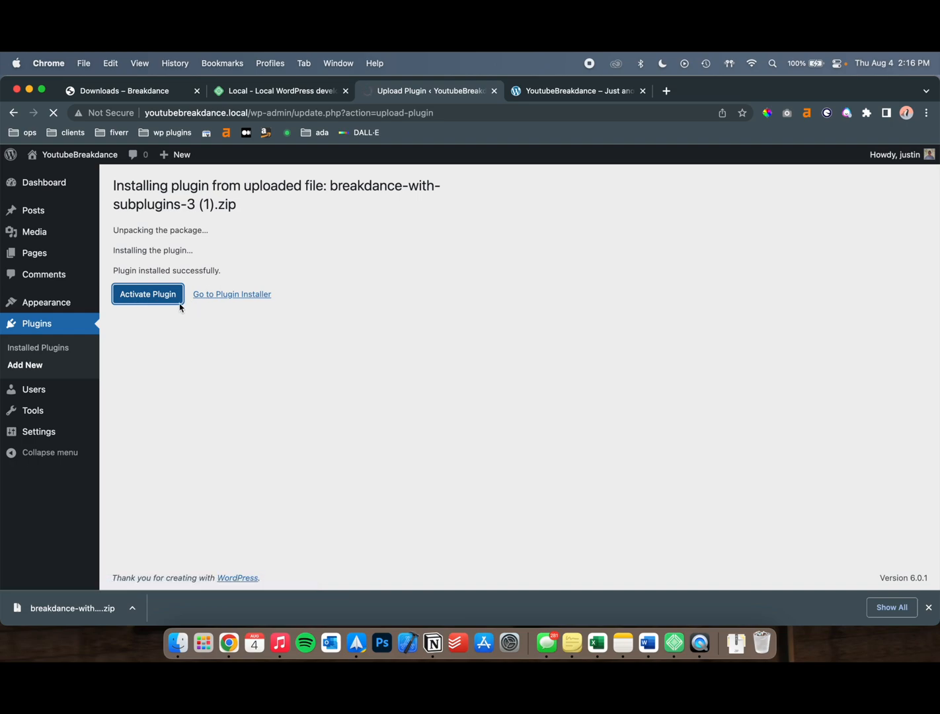
left_click(147, 294)
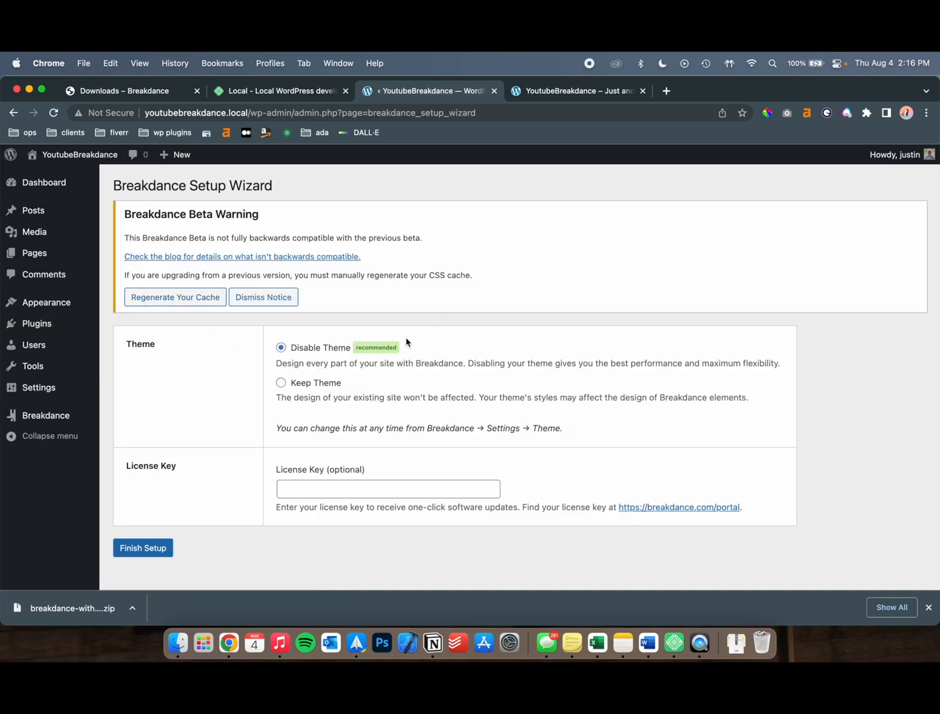
- Dismiss the Breakdance beta notice and go to Breakdance > Settings in the sidebar
left_click(263, 296)
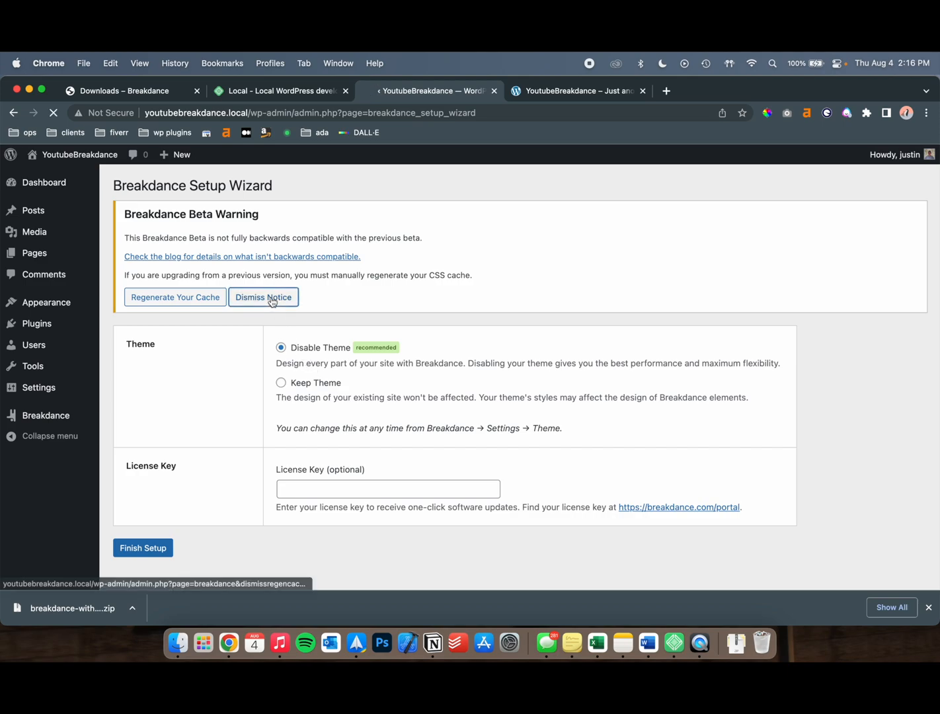
left_click(263, 297)
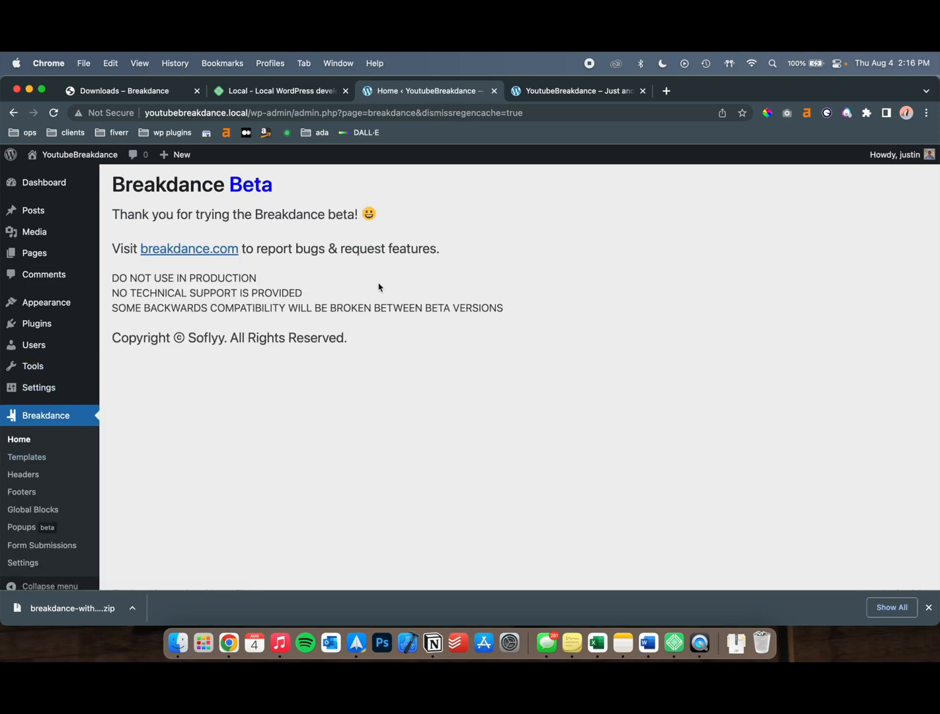
mouse_move(371, 386)
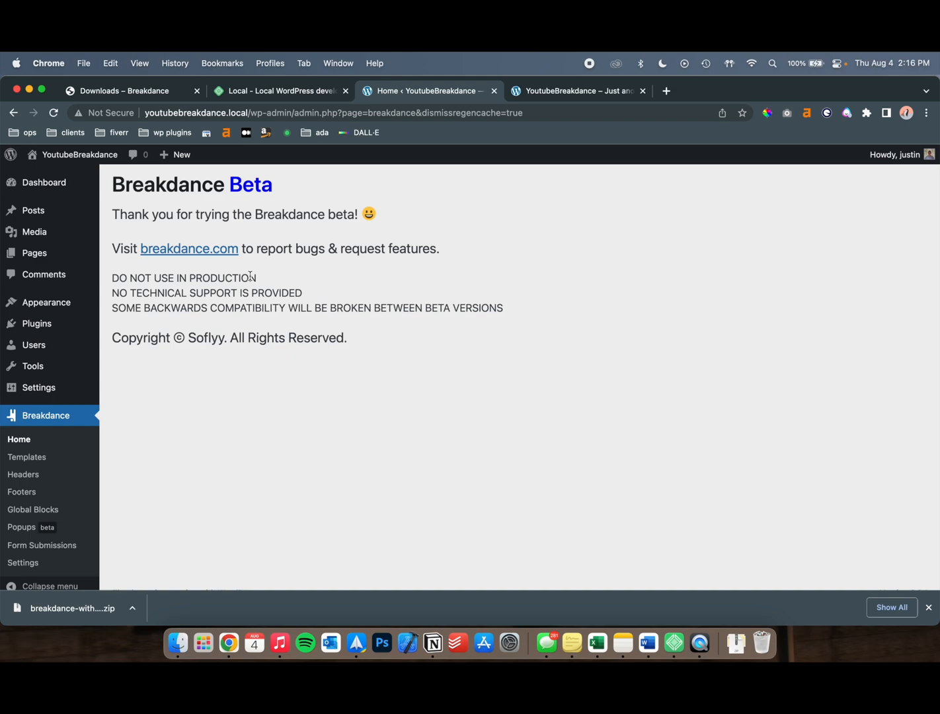
mouse_move(423, 298)
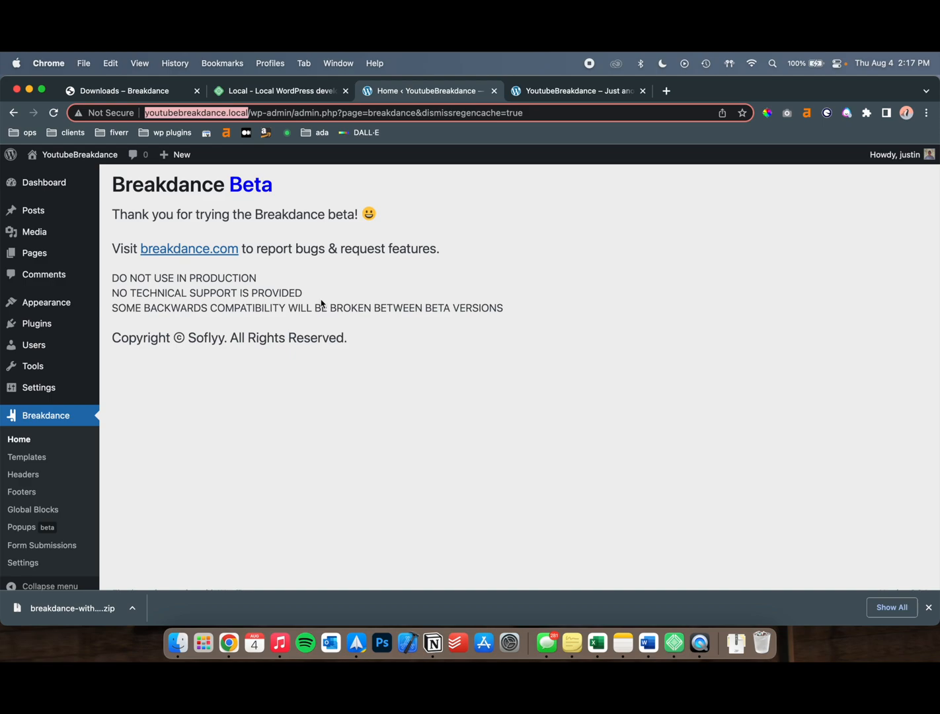
mouse_move(272, 324)
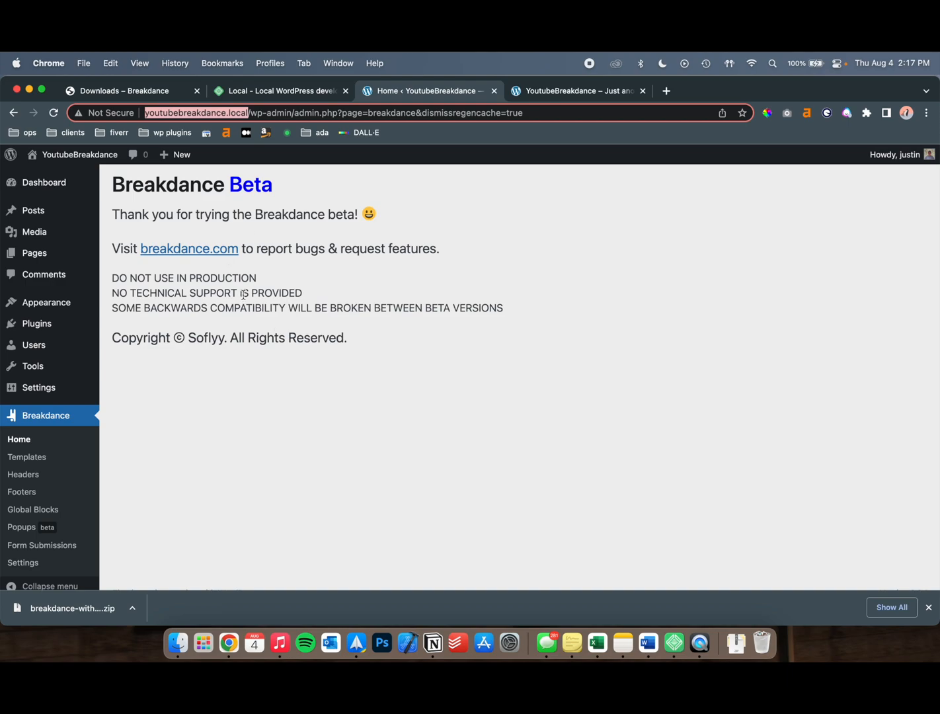
mouse_move(125, 418)
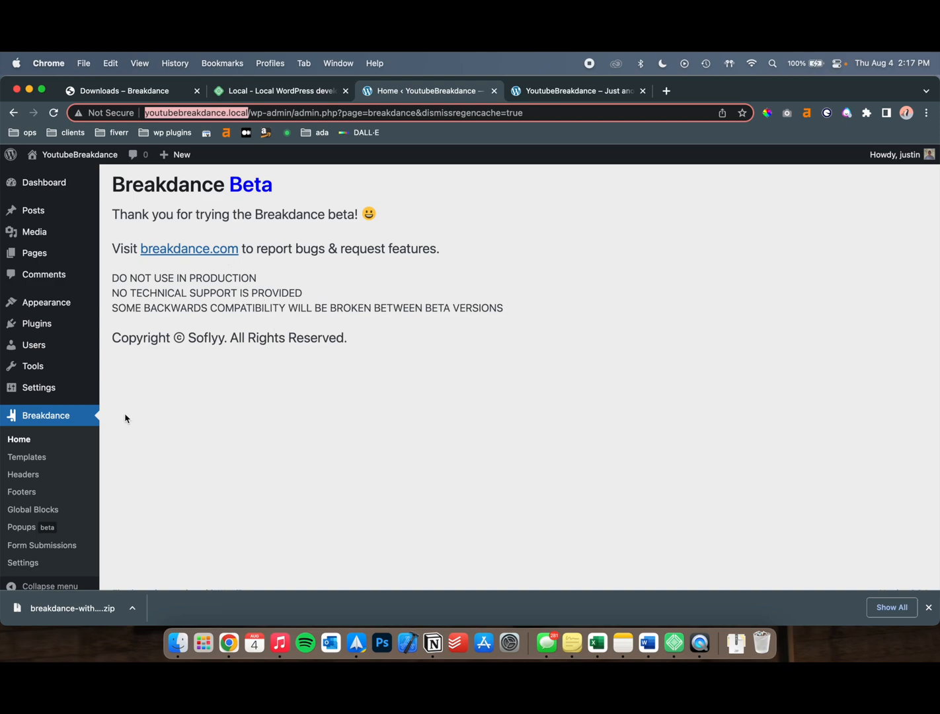
mouse_move(27, 456)
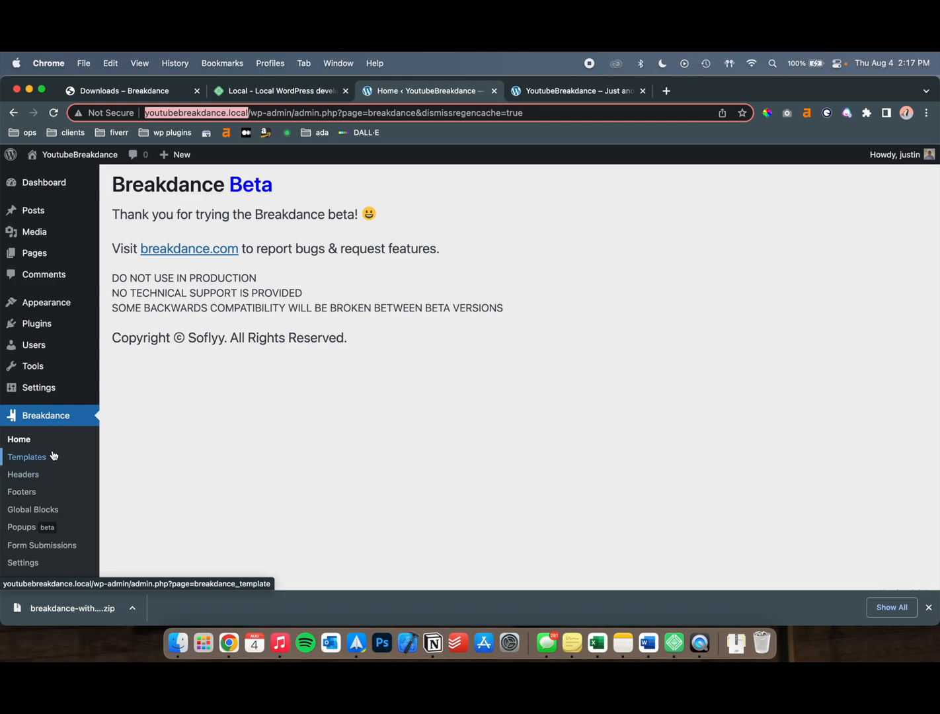
left_click(22, 562)
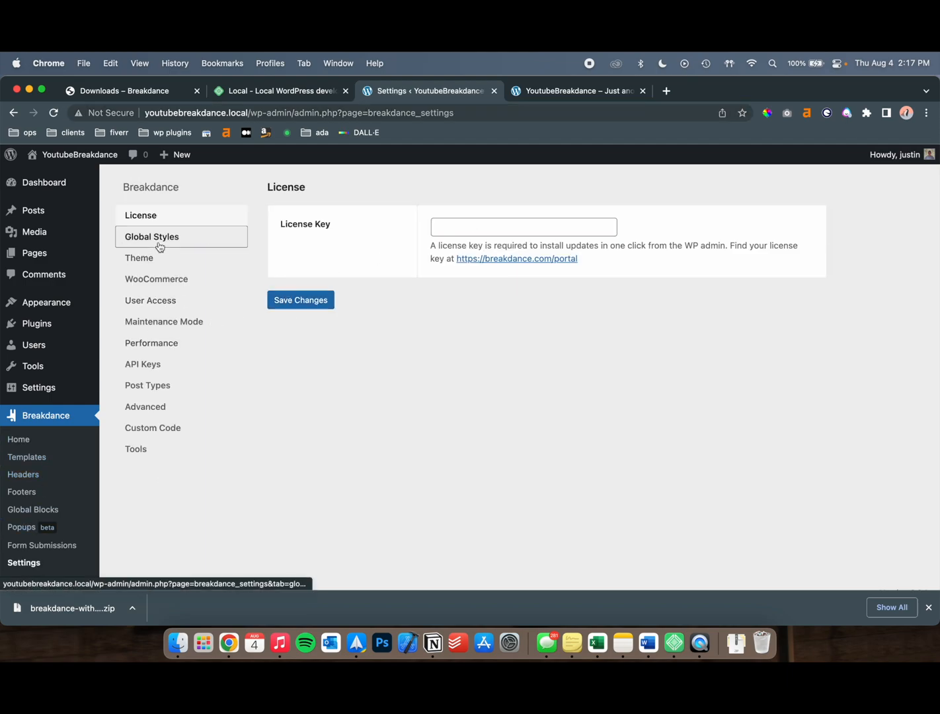
- In the Theme settings, select Disable Theme and save the change
left_click(156, 278)
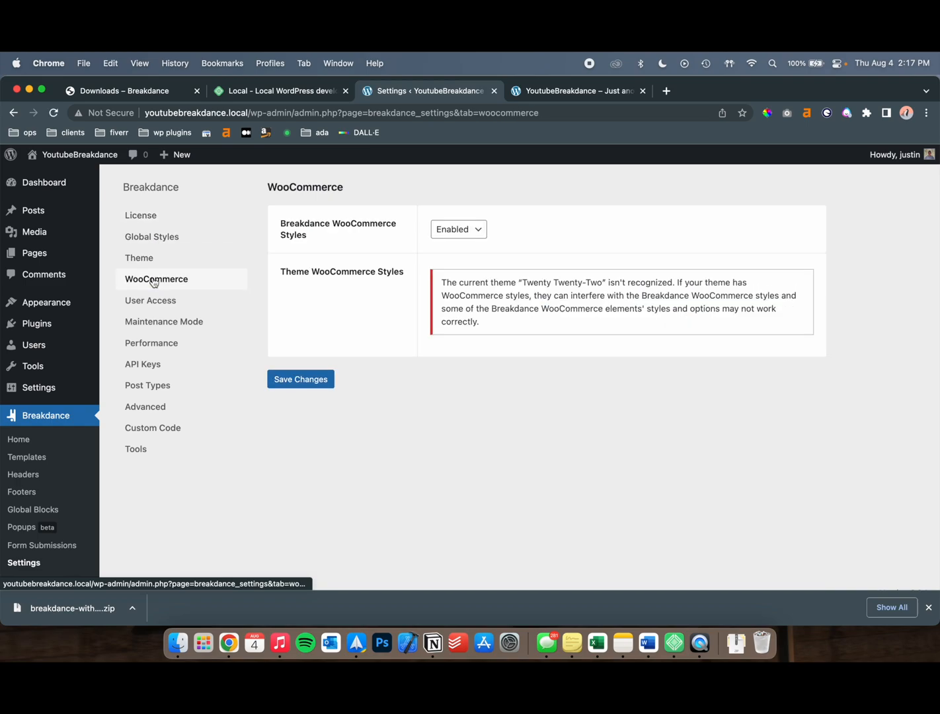
left_click(138, 258)
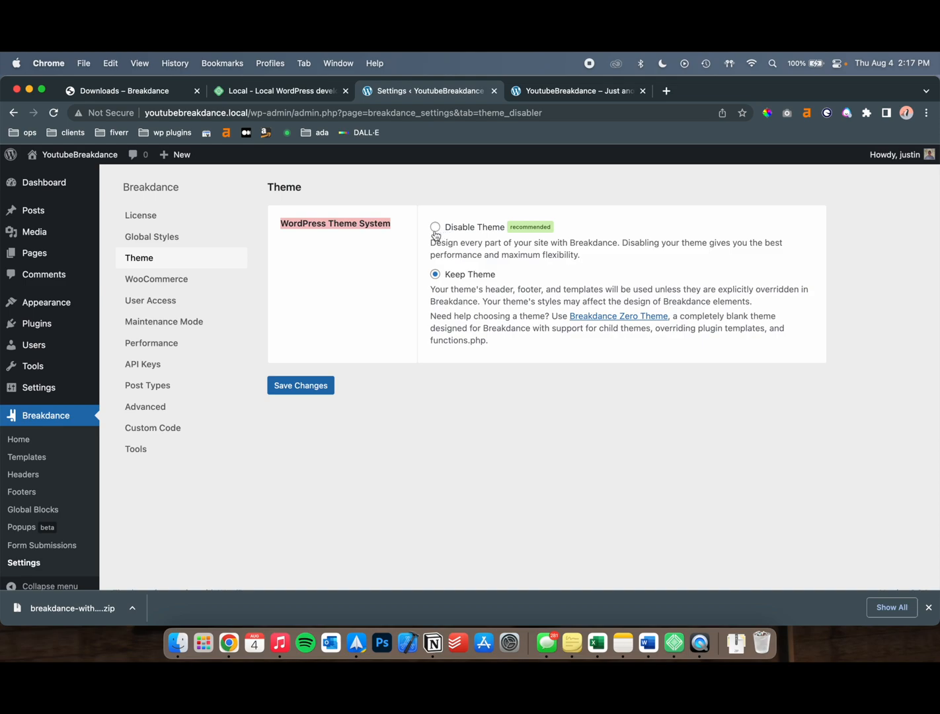
left_click(435, 226)
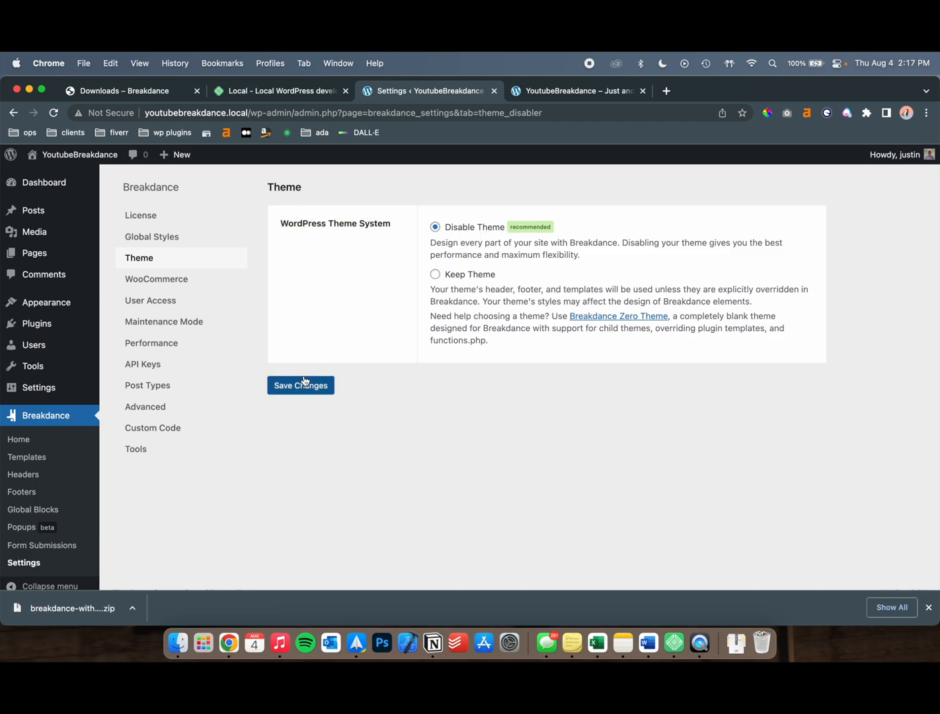
left_click(300, 385)
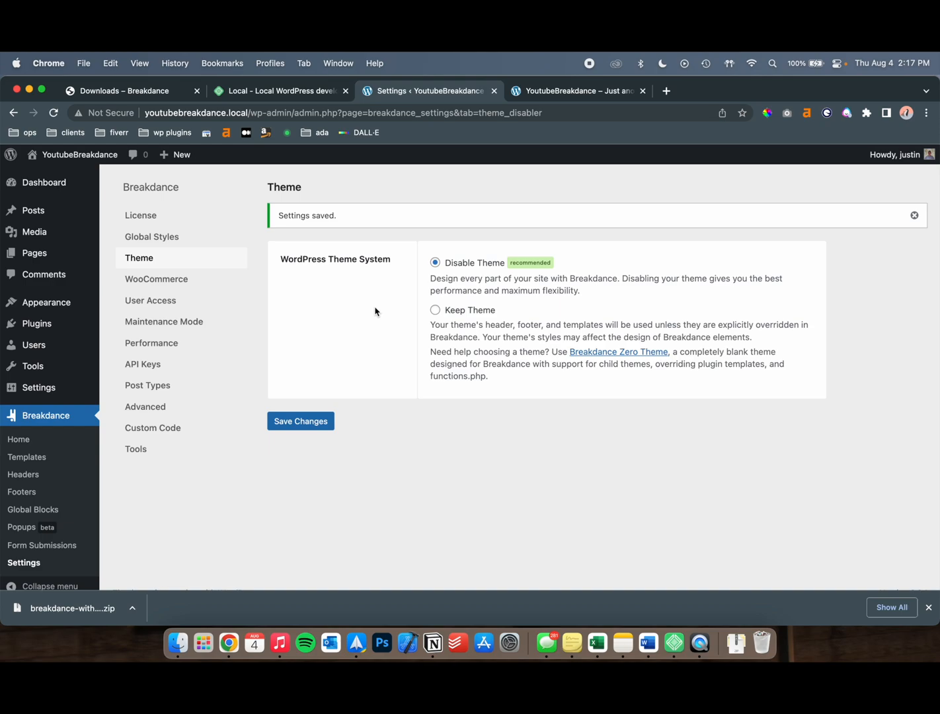
mouse_move(262, 345)
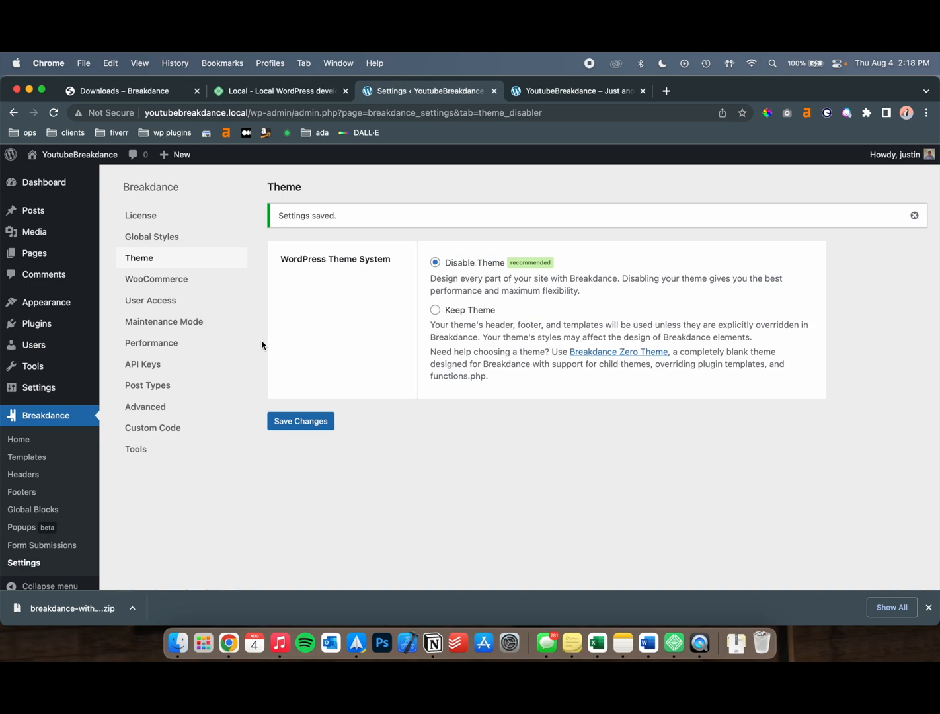
mouse_move(460, 433)
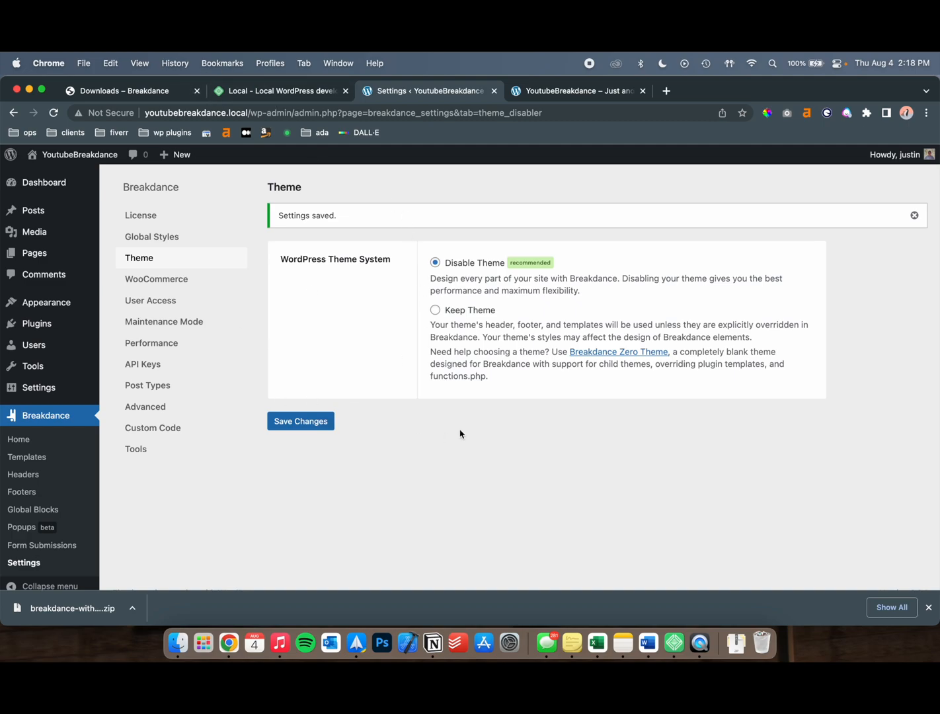
mouse_move(610, 198)
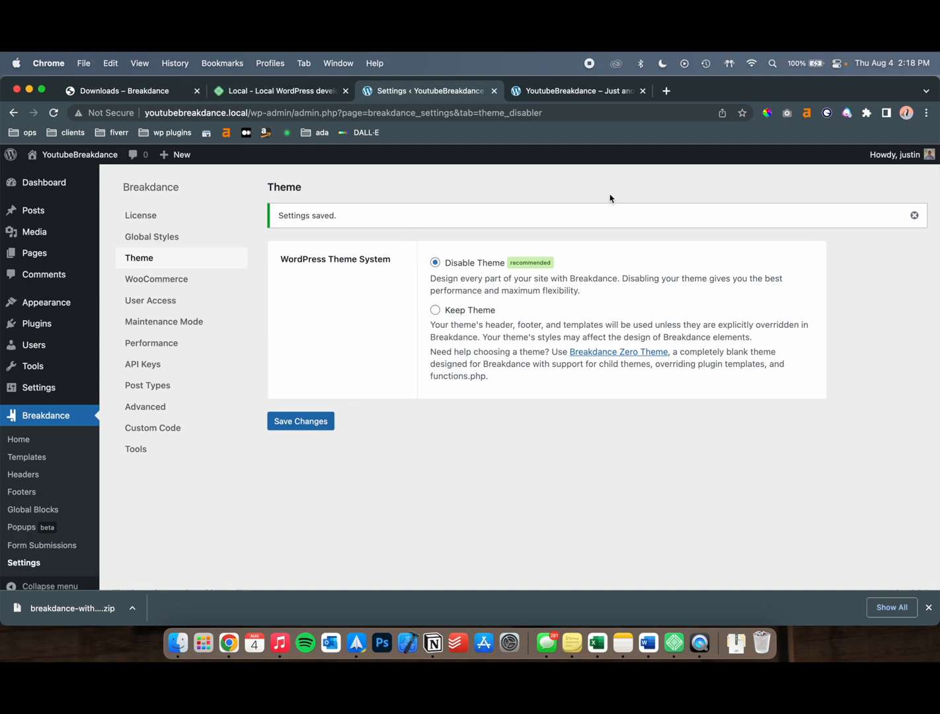